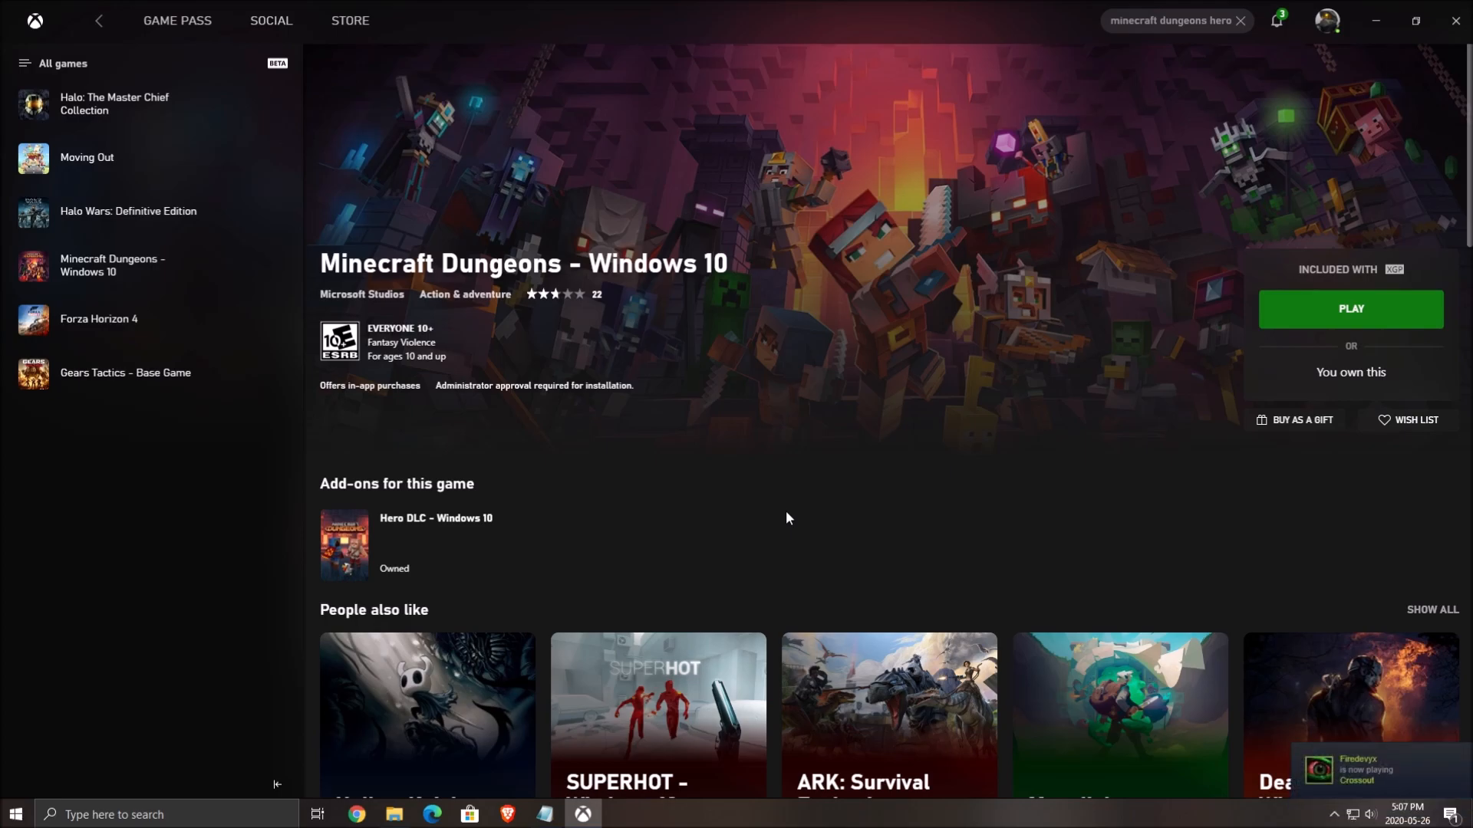
mouse_move(127, 798)
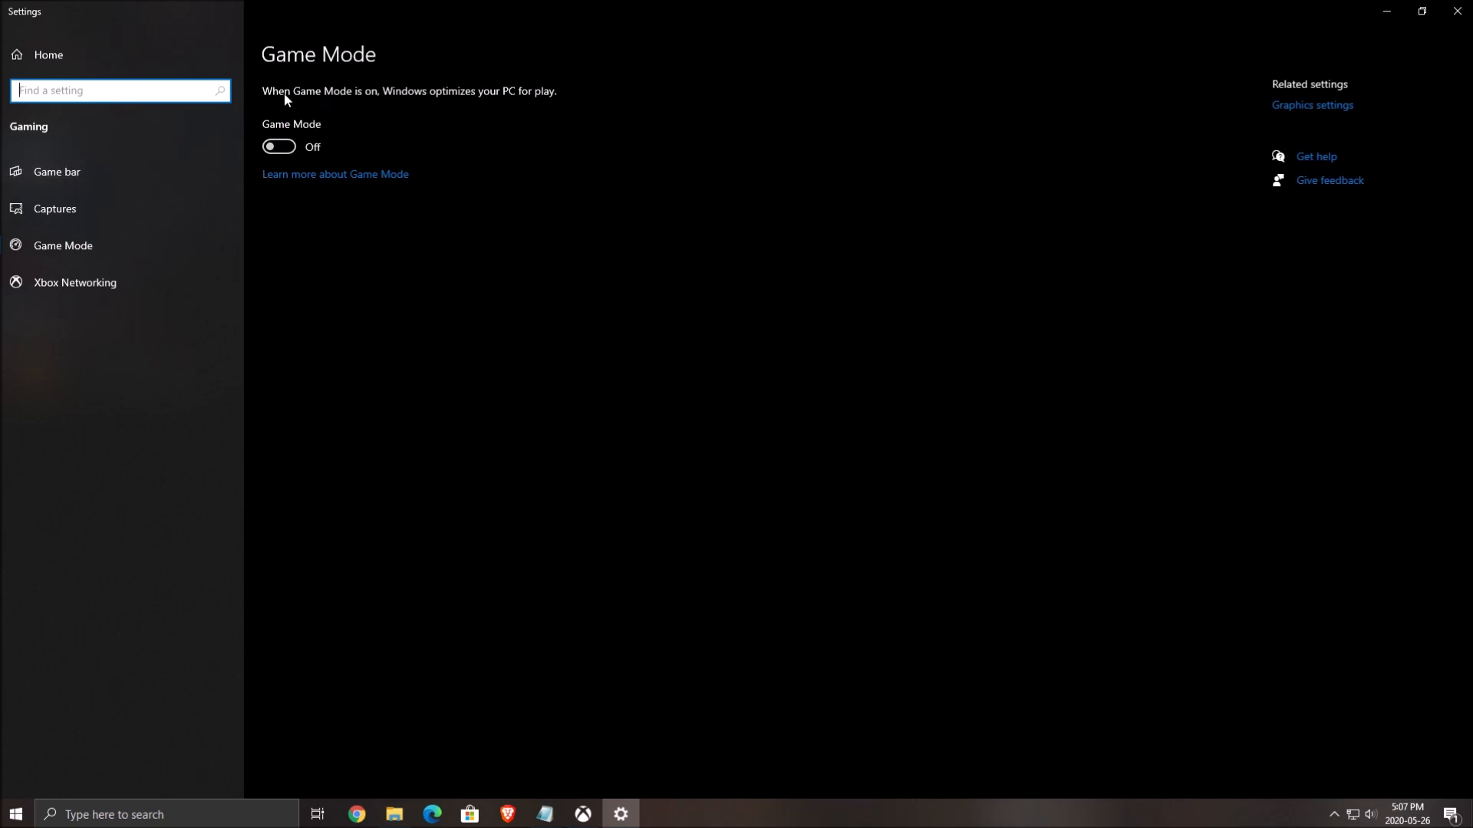
mouse_move(71, 177)
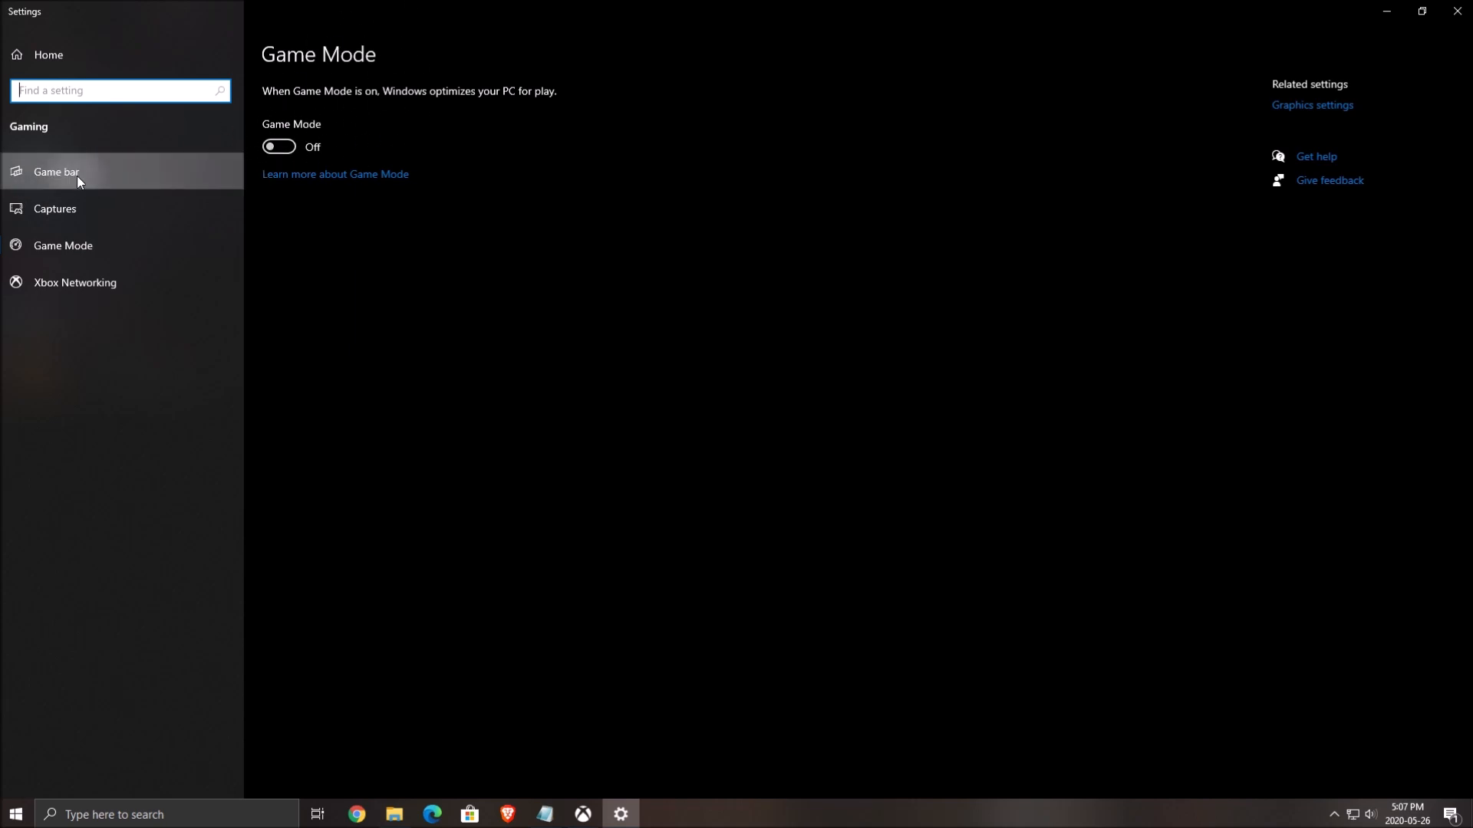
Step: Confirm Game bar recording, background recording and recorded audio are all off
left_click(55, 172)
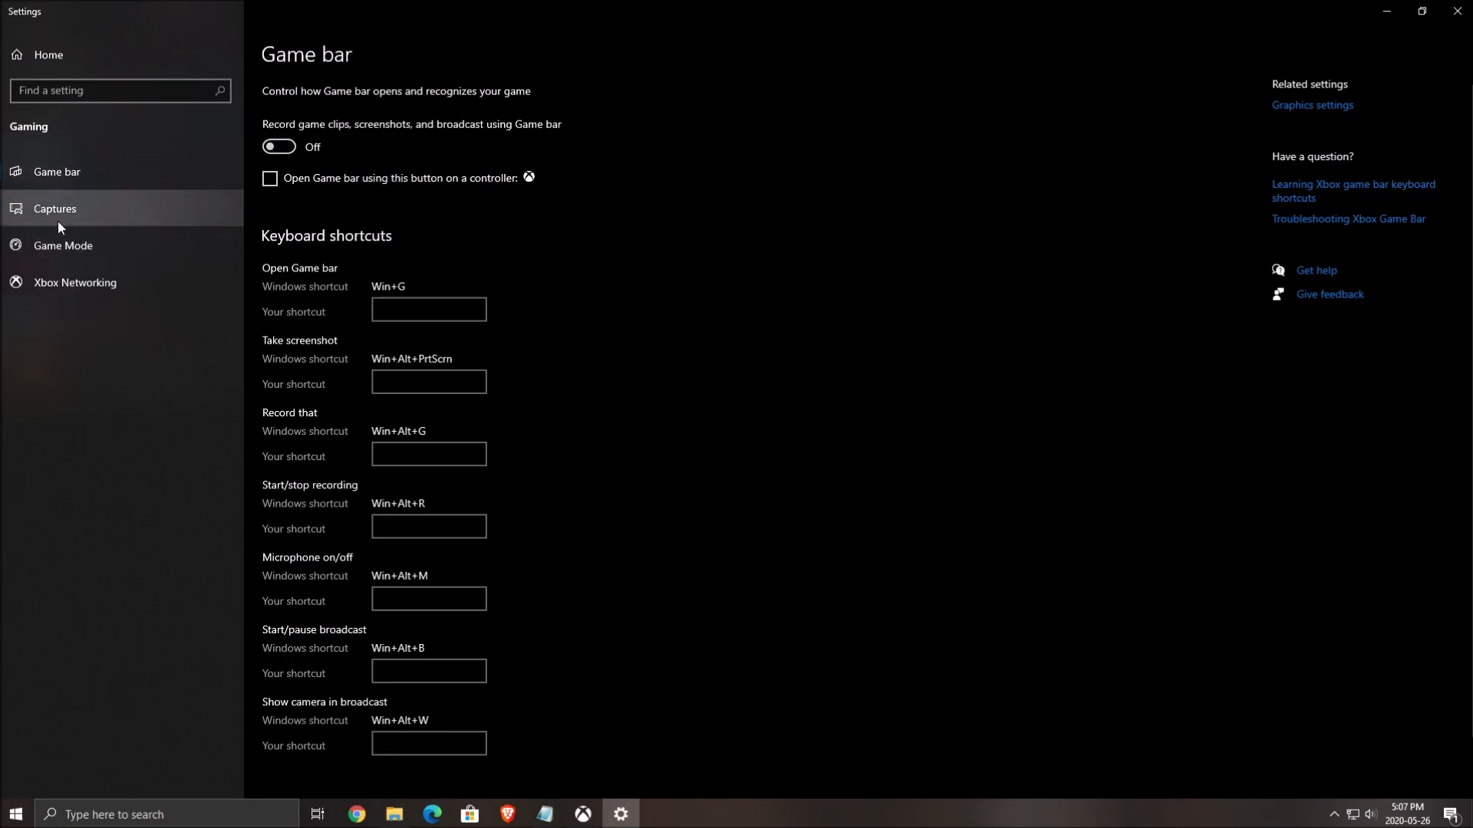
mouse_move(409, 339)
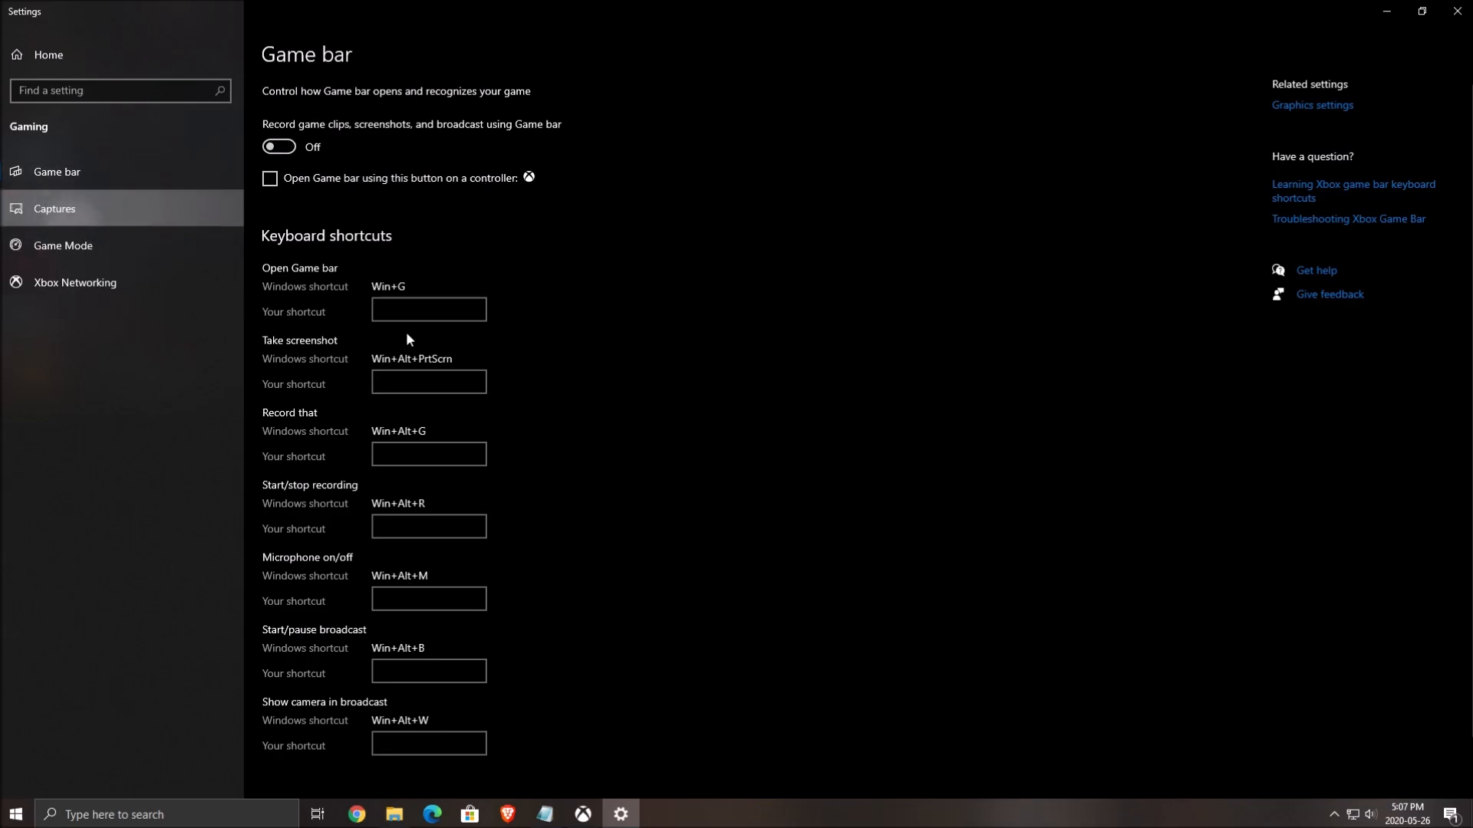
left_click(54, 208)
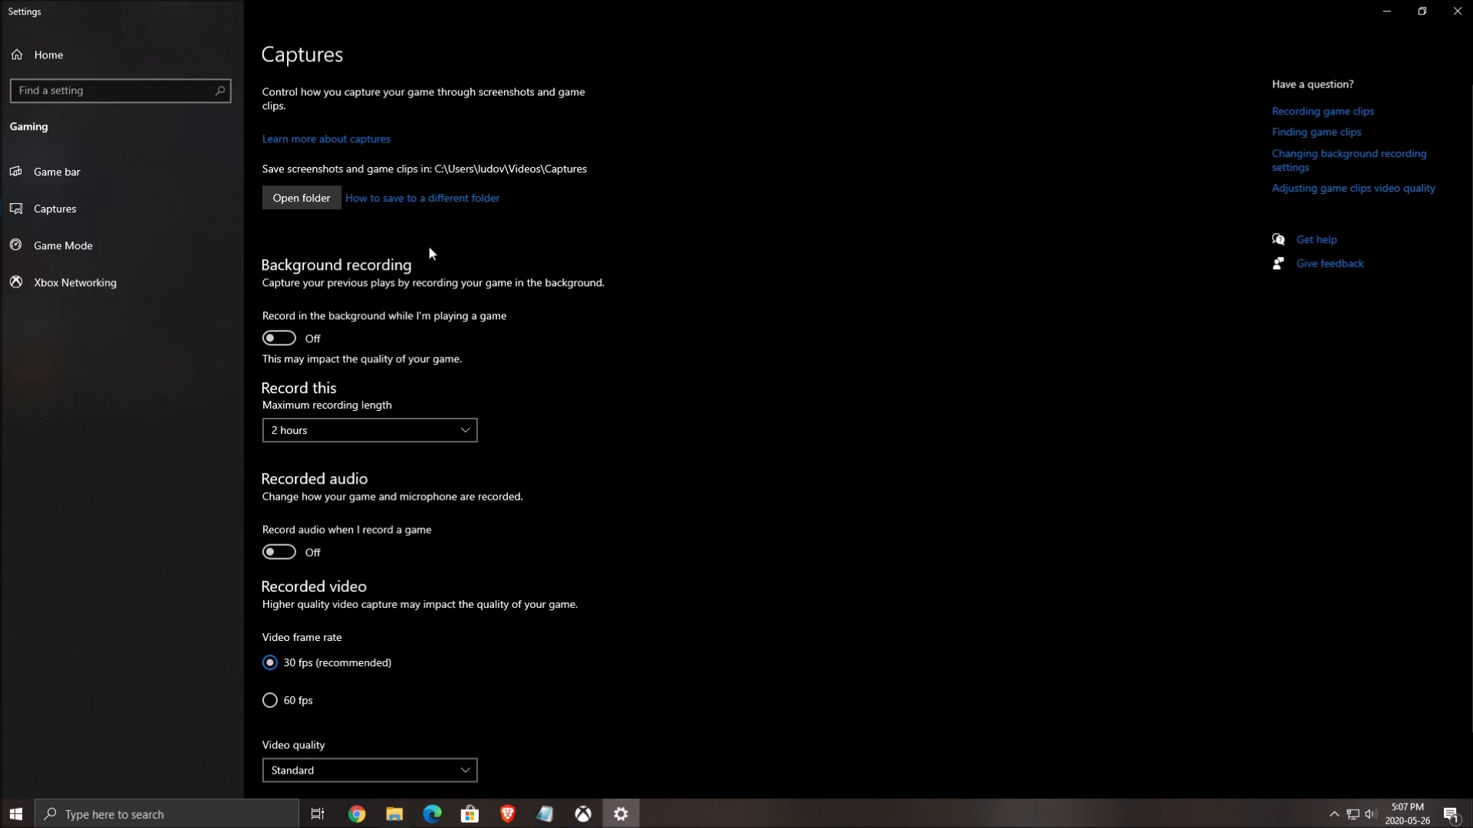
mouse_move(1422, 11)
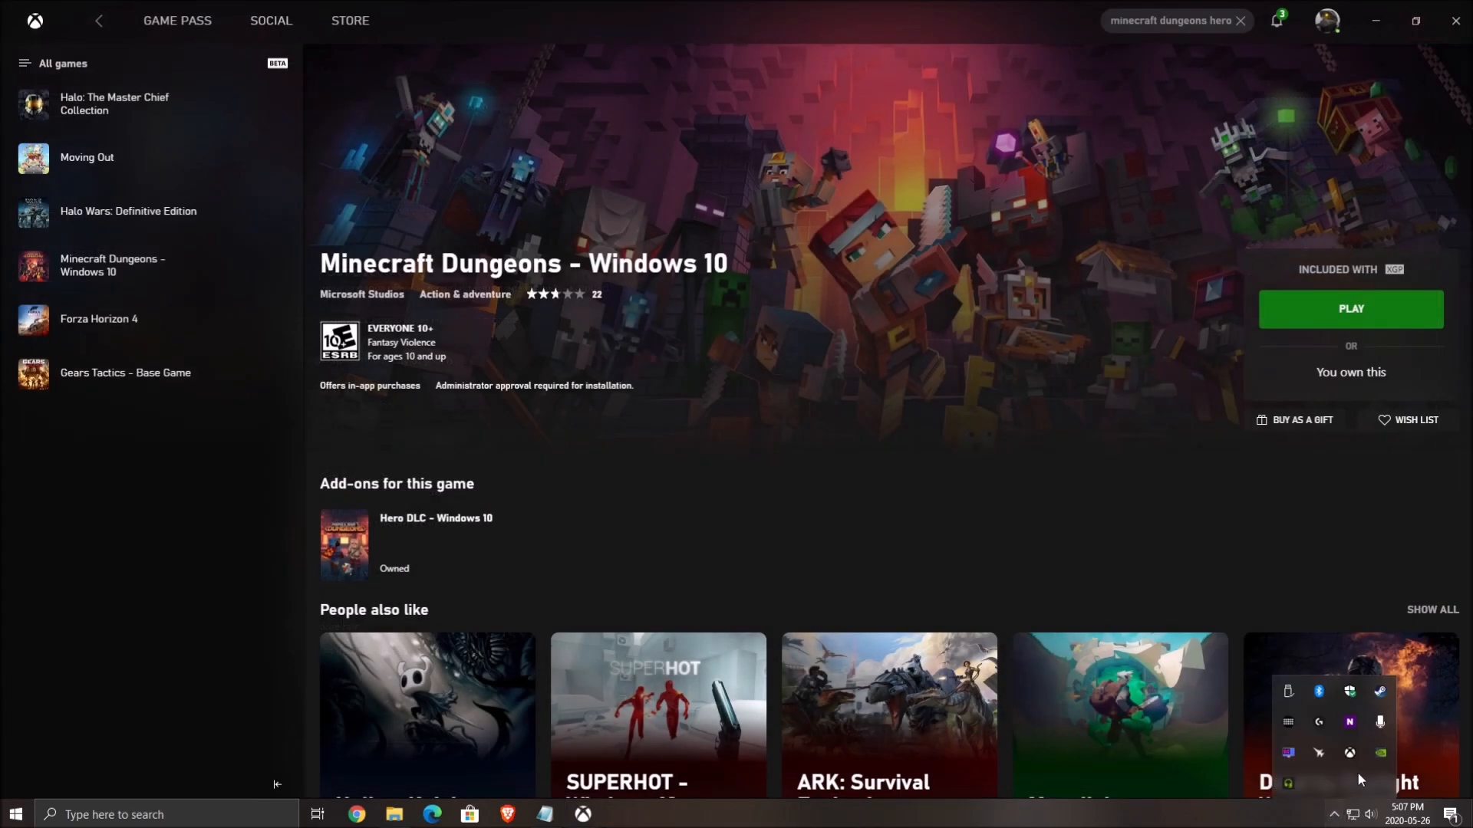
mouse_move(1380, 752)
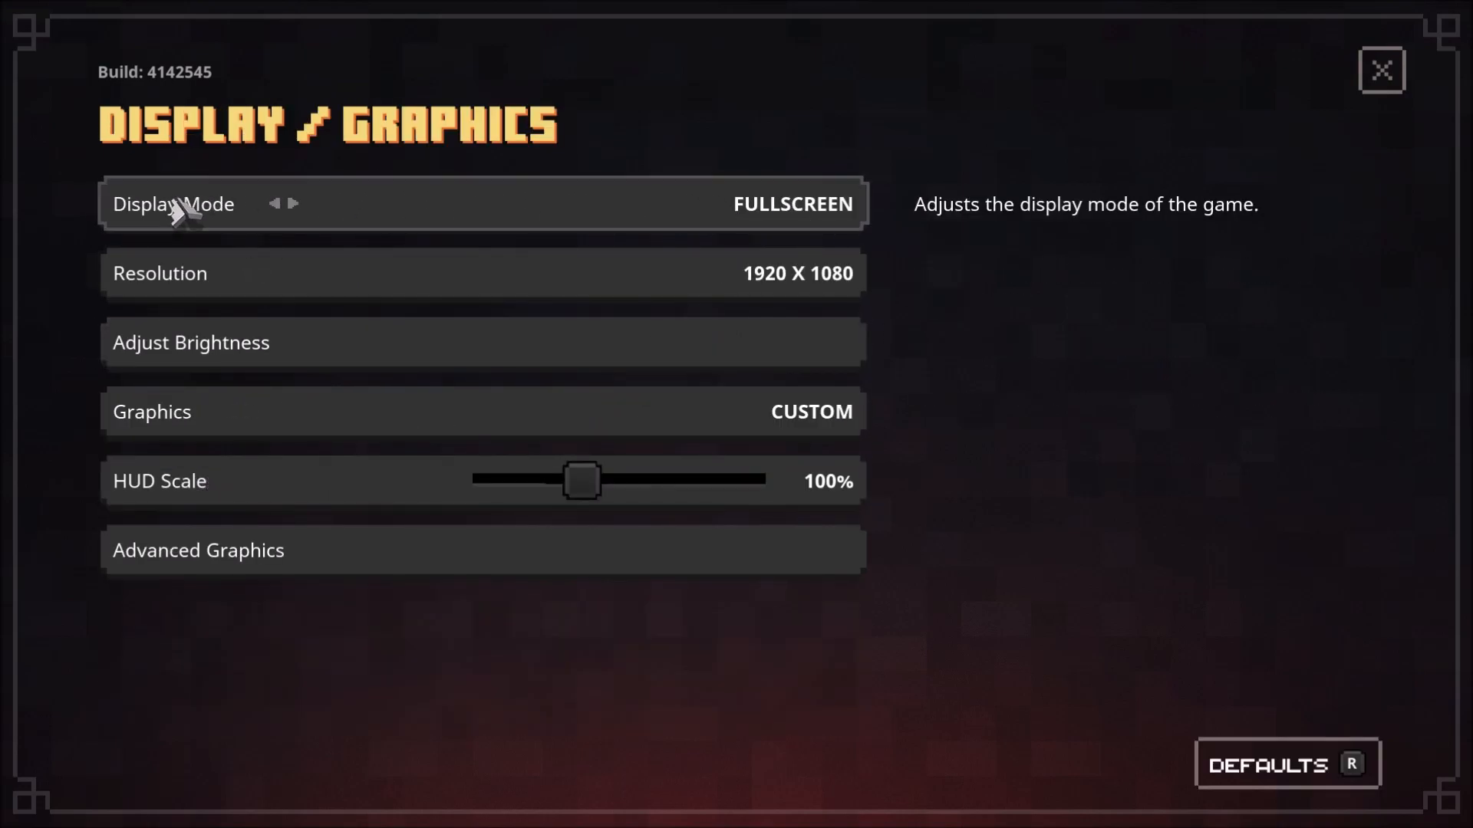
mouse_move(746, 219)
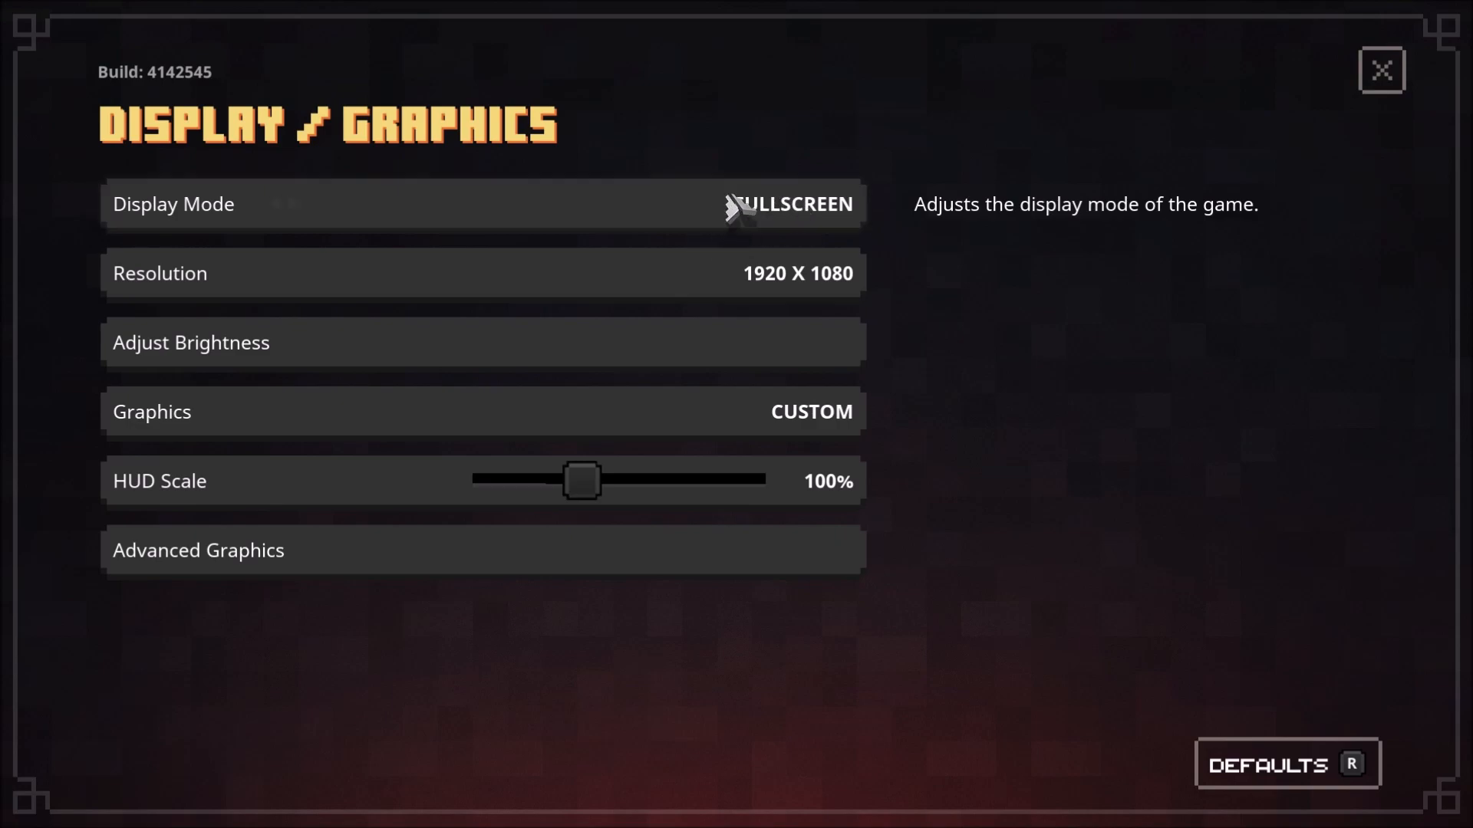
mouse_move(336, 300)
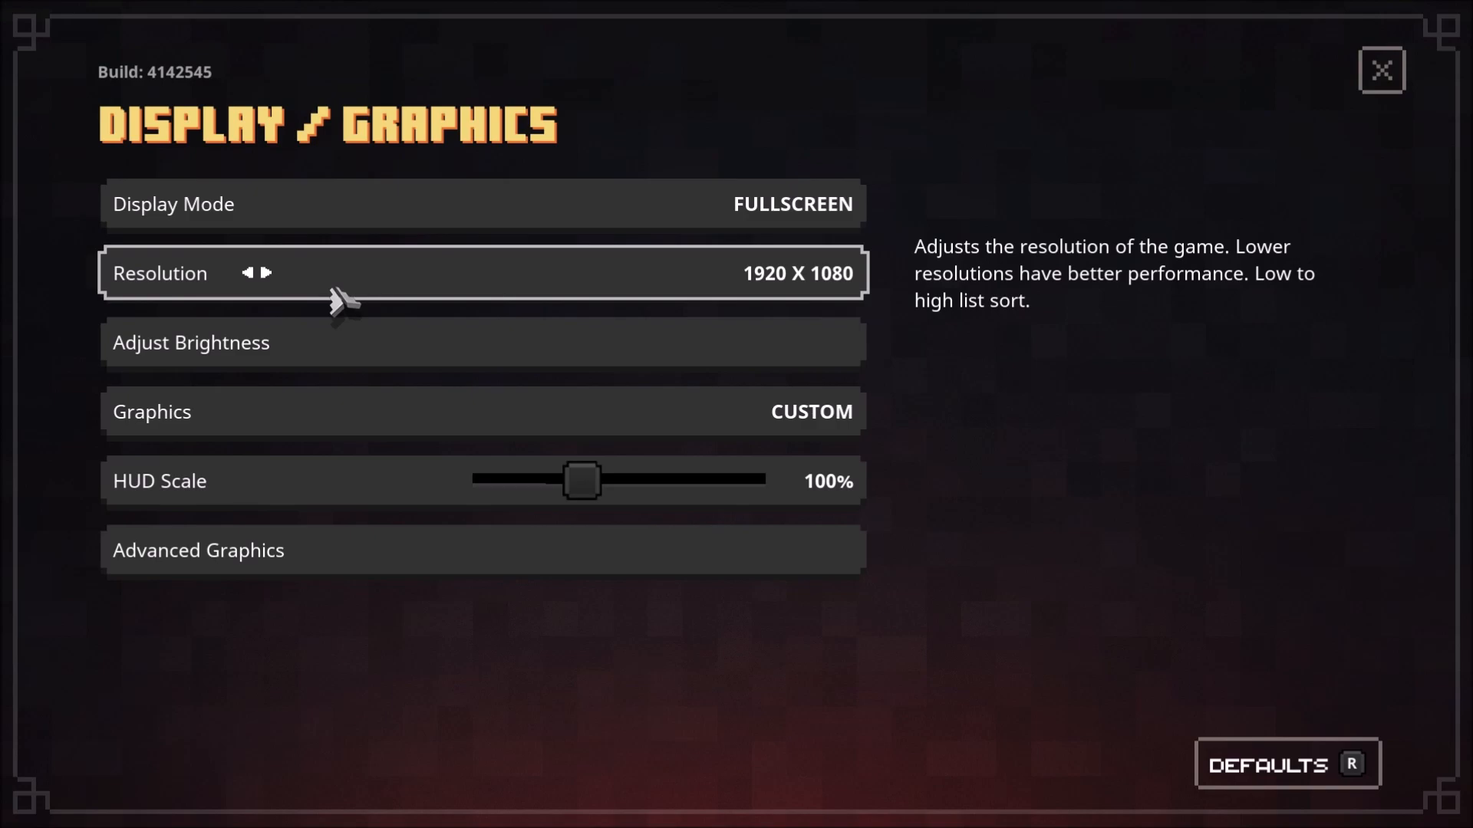
mouse_move(265, 453)
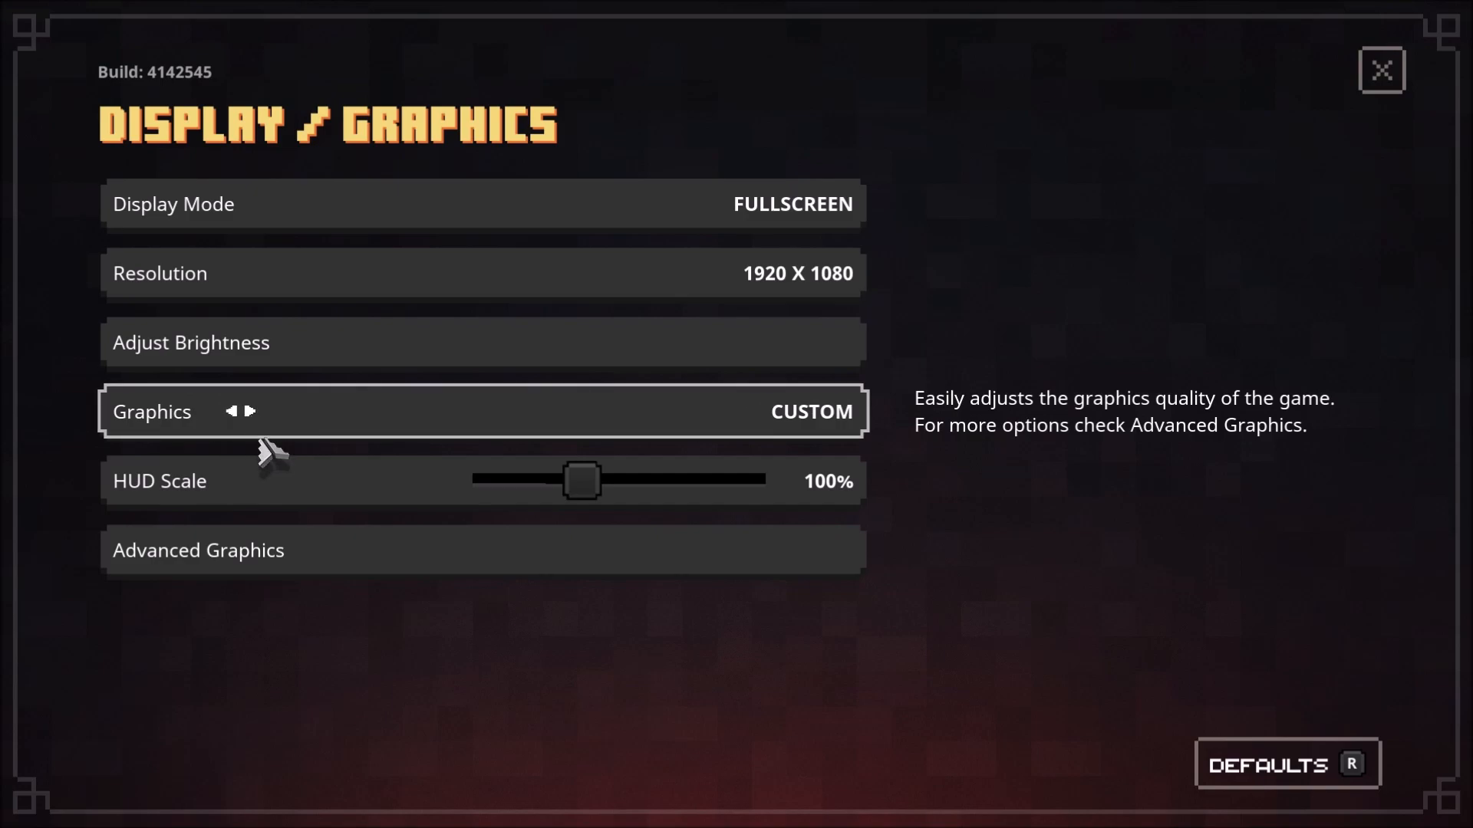
Step: In Advanced Graphics, cycle Anti-Aliasing Quality between Off, Low and Medium, finishing on Medium
left_click(198, 550)
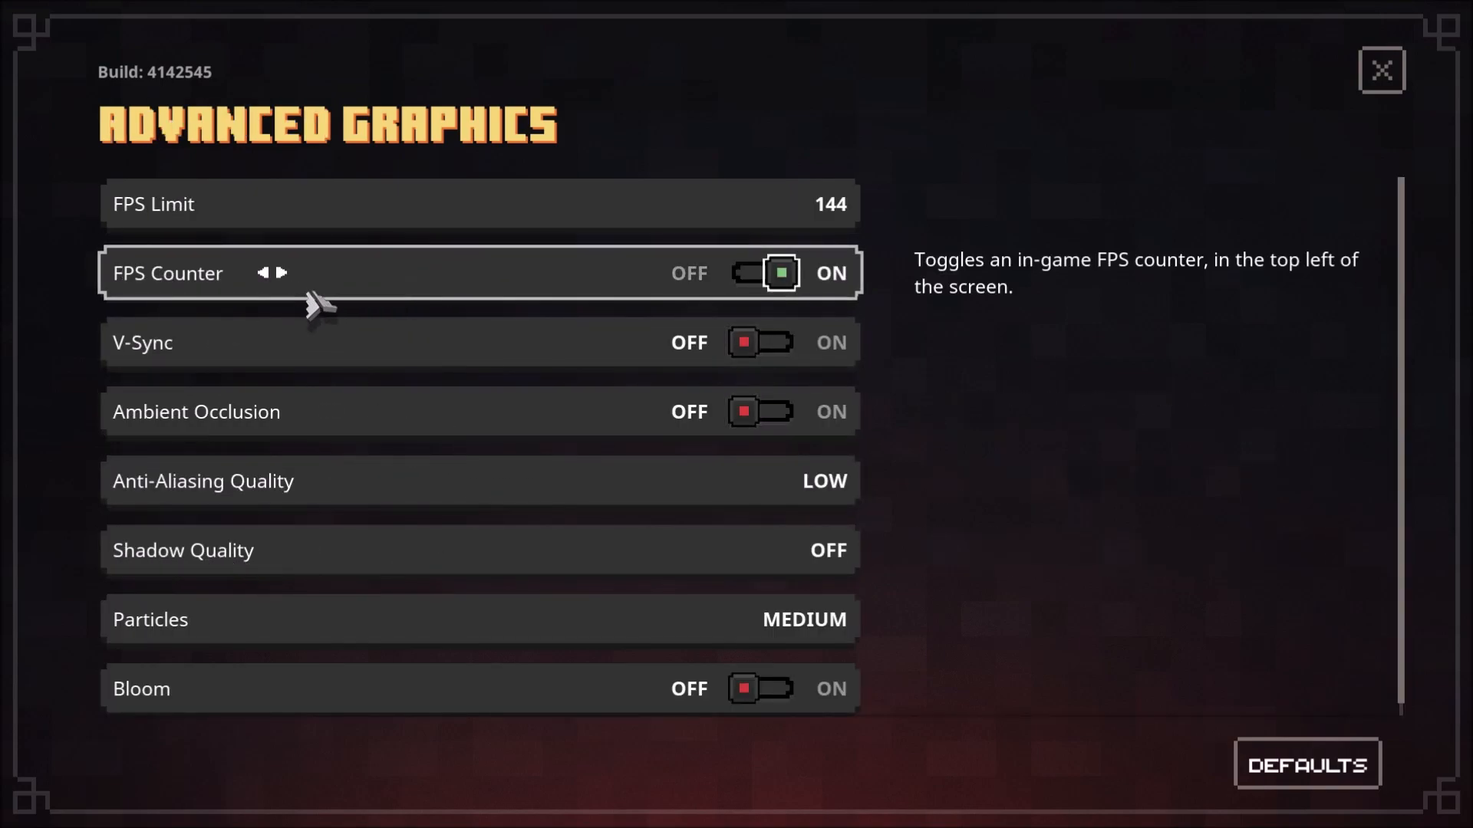
mouse_move(804, 214)
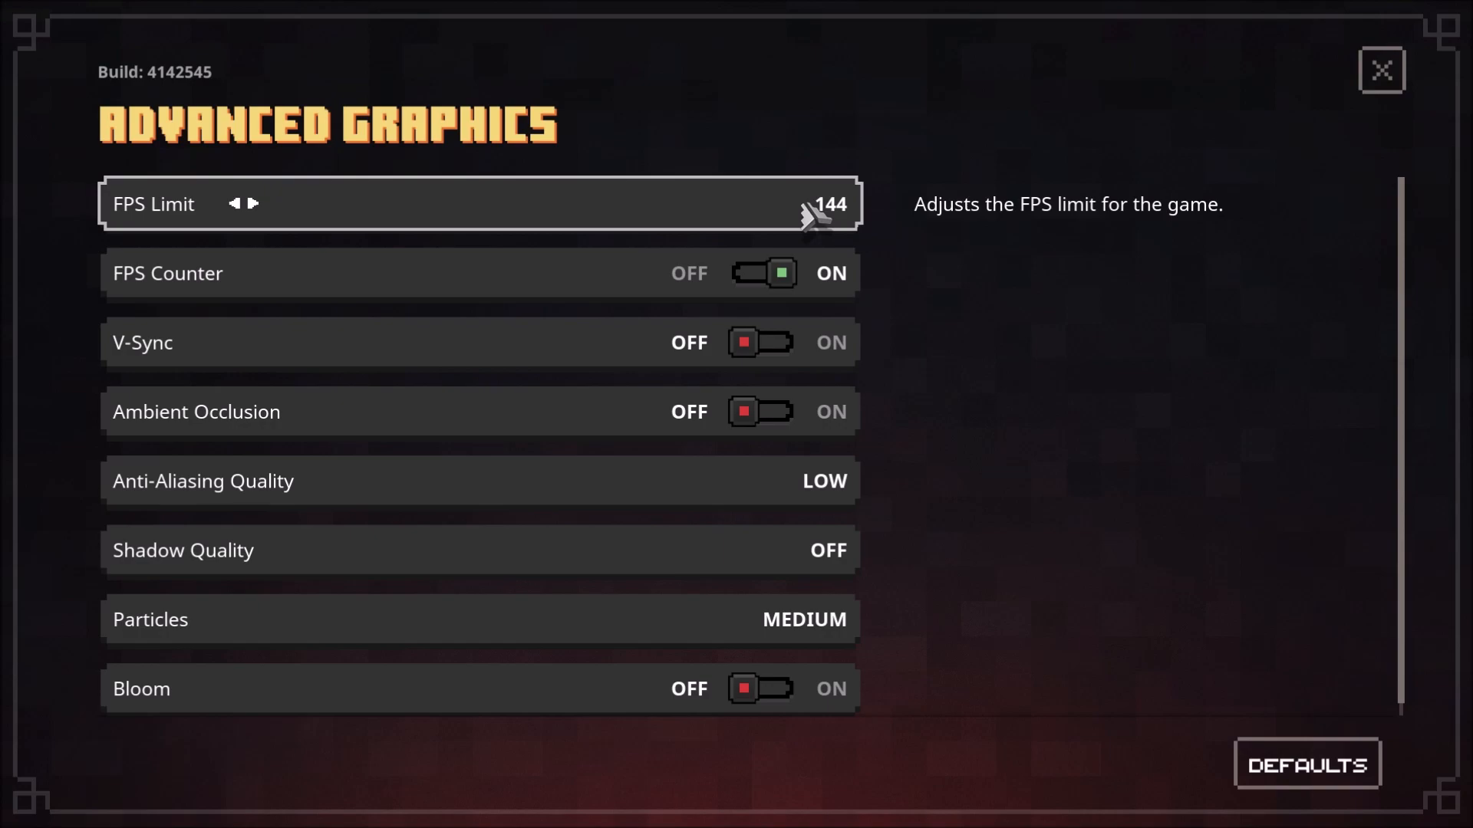
mouse_move(153, 284)
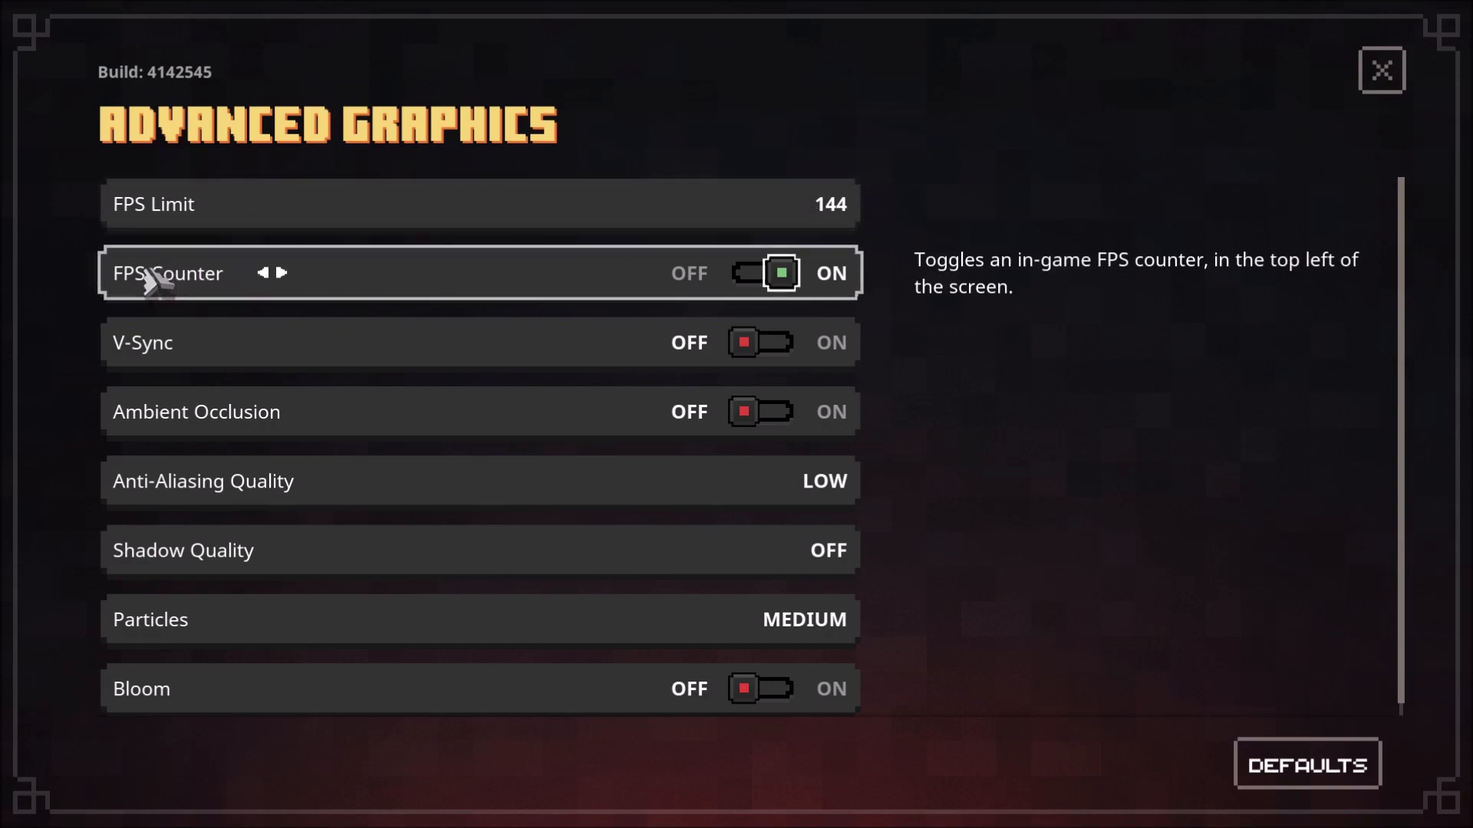
mouse_move(751, 282)
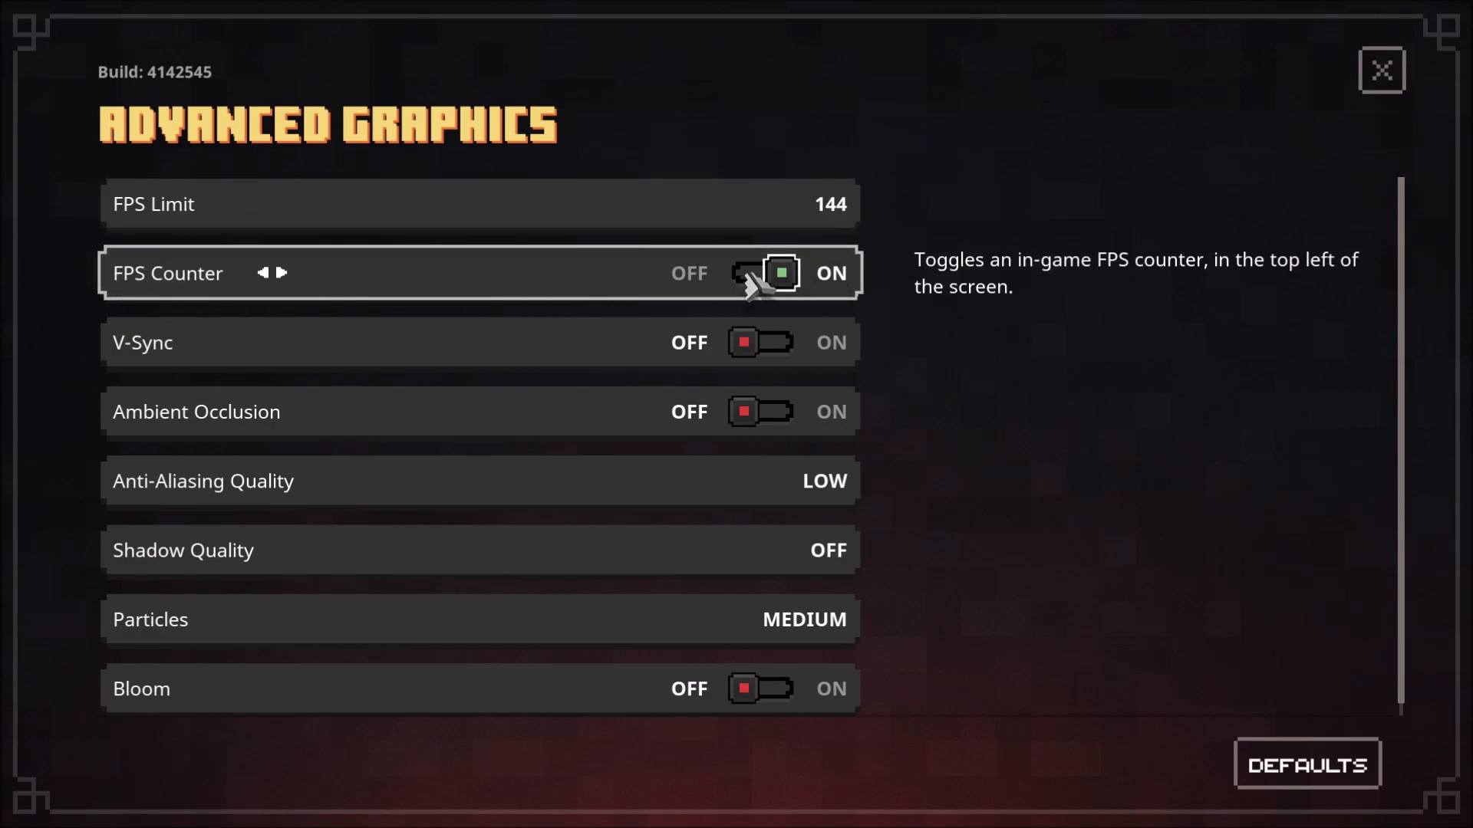
mouse_move(830, 590)
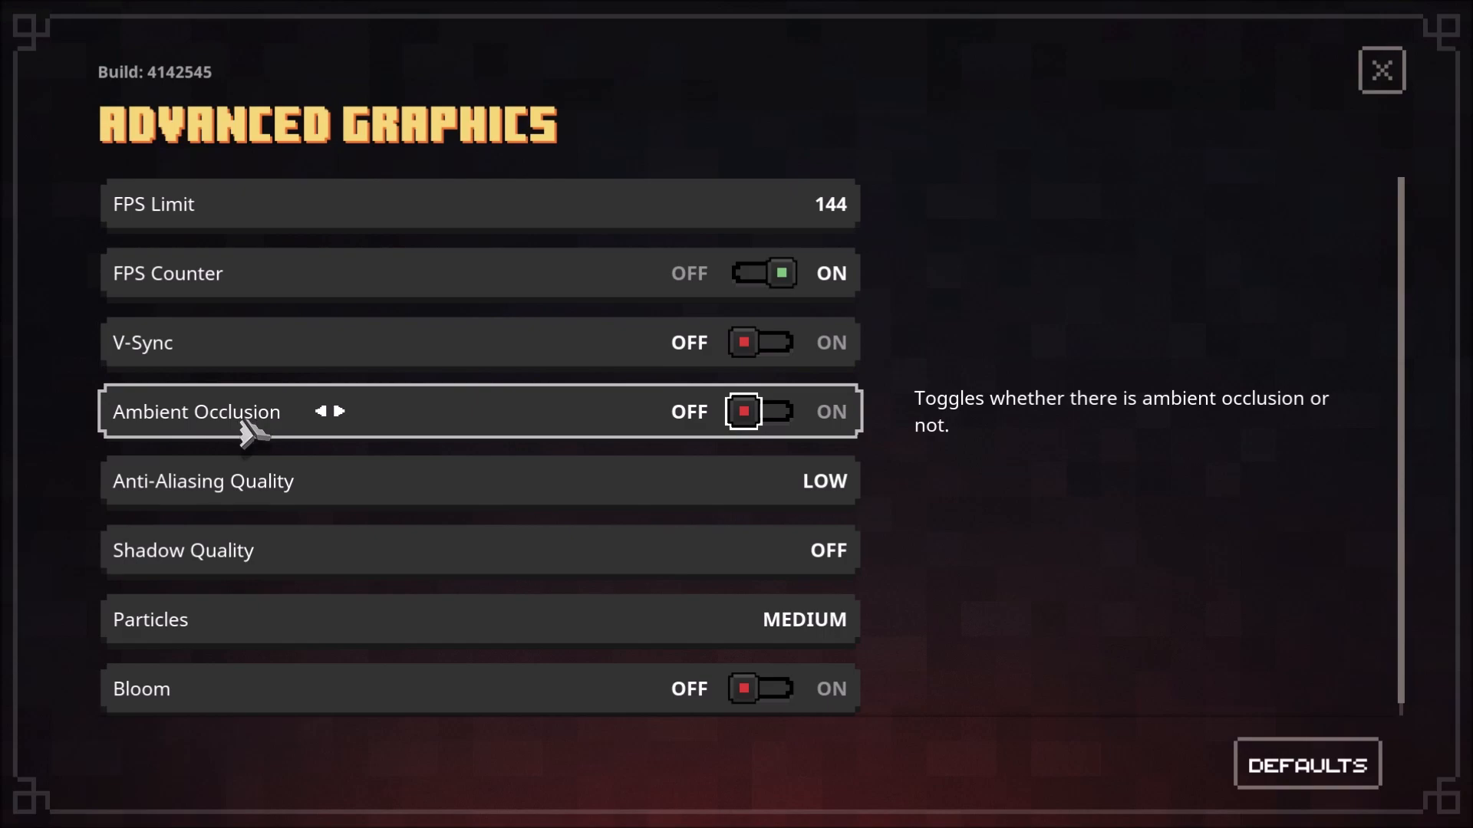
mouse_move(731, 426)
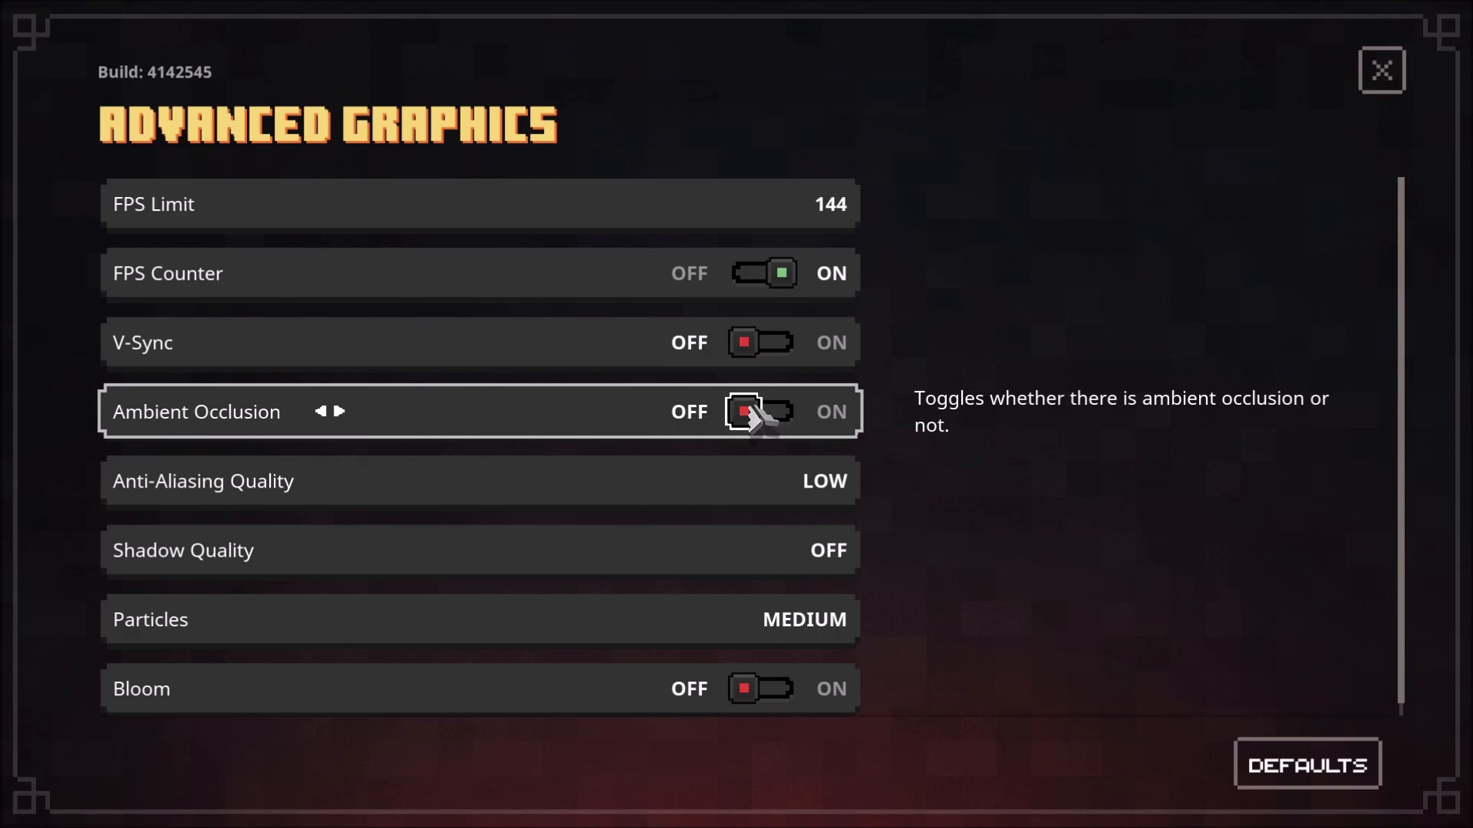
mouse_move(559, 487)
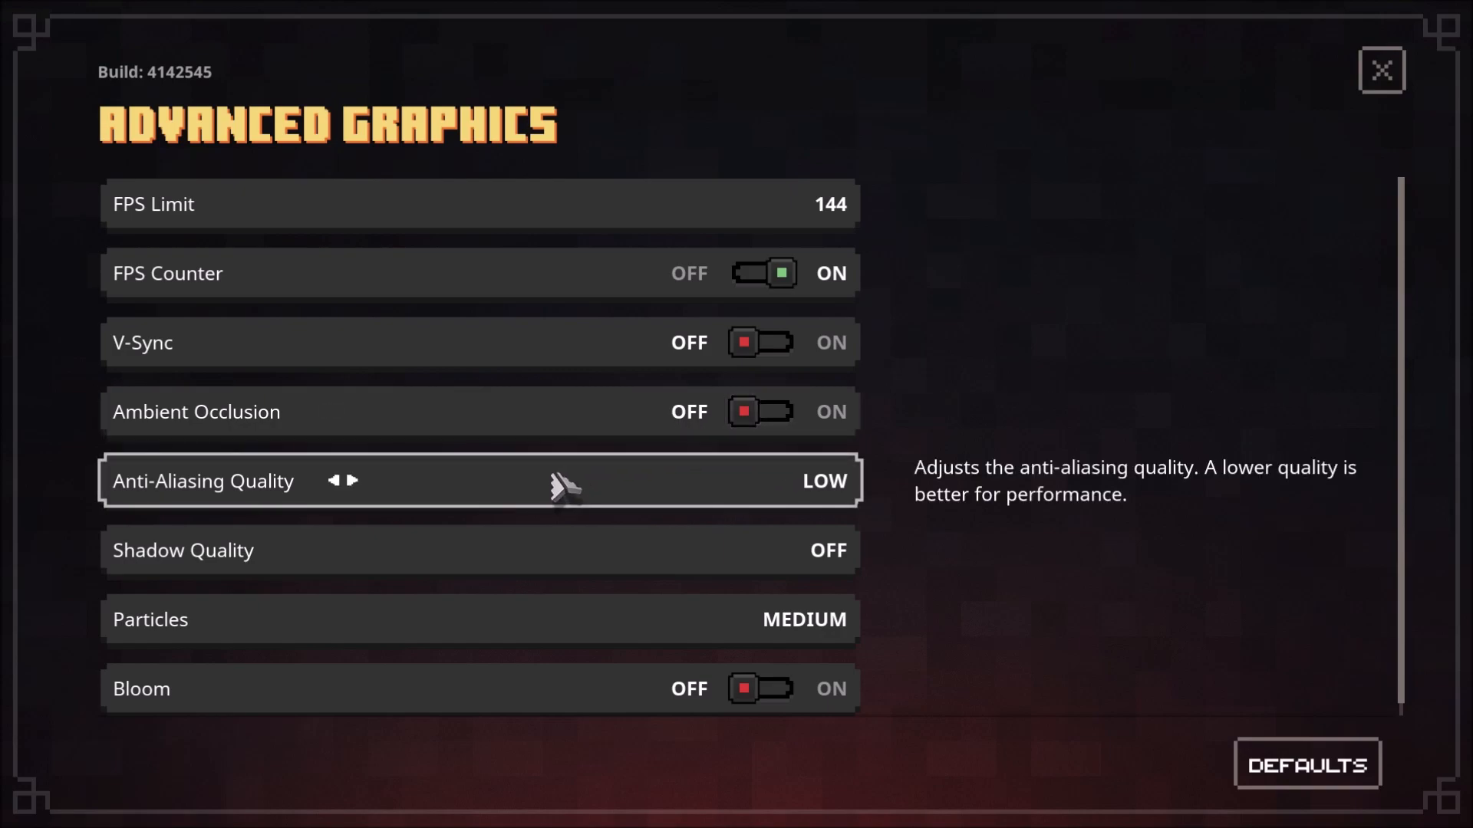
left_click(356, 481)
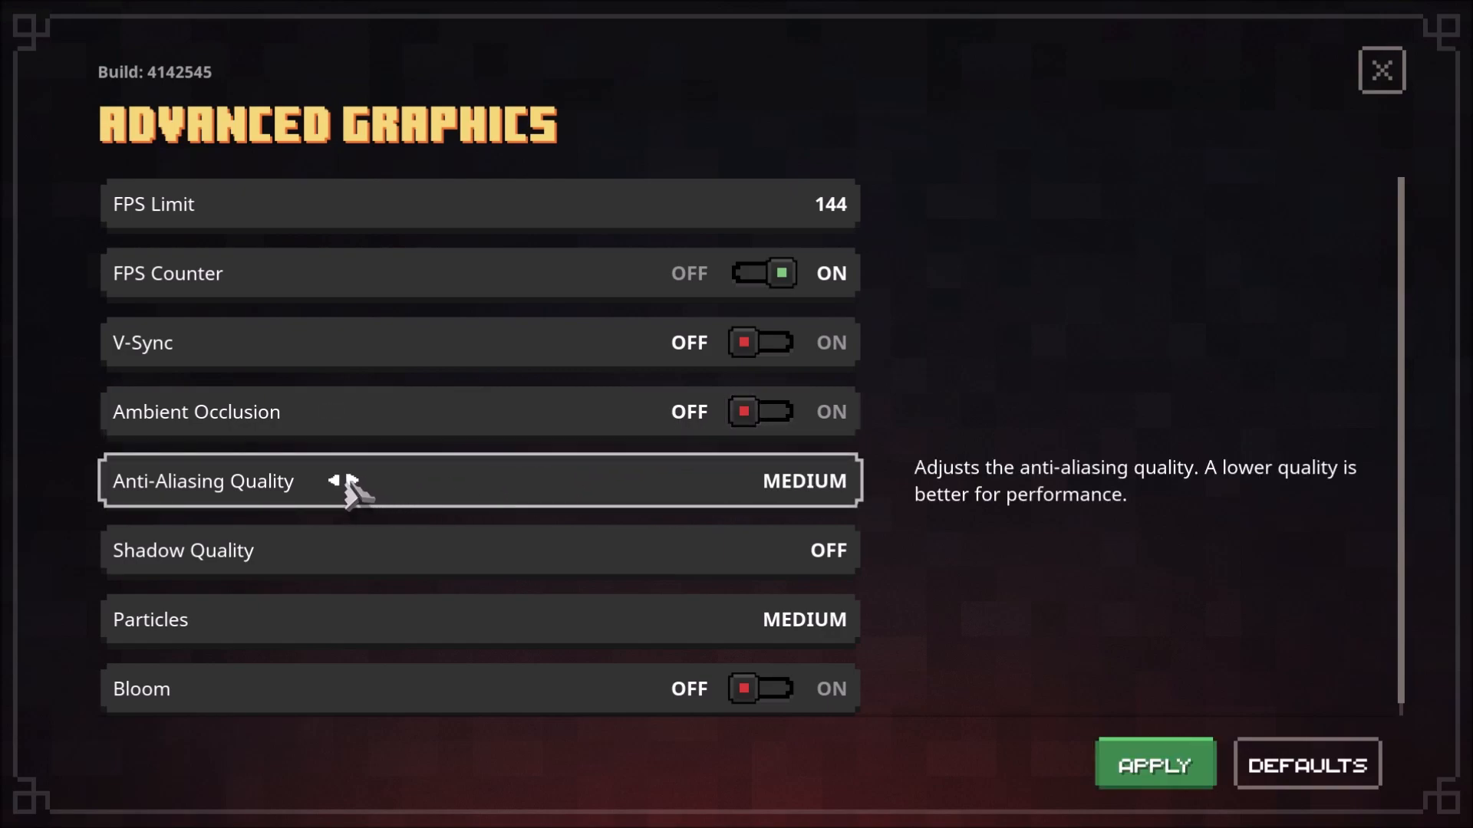
left_click(333, 480)
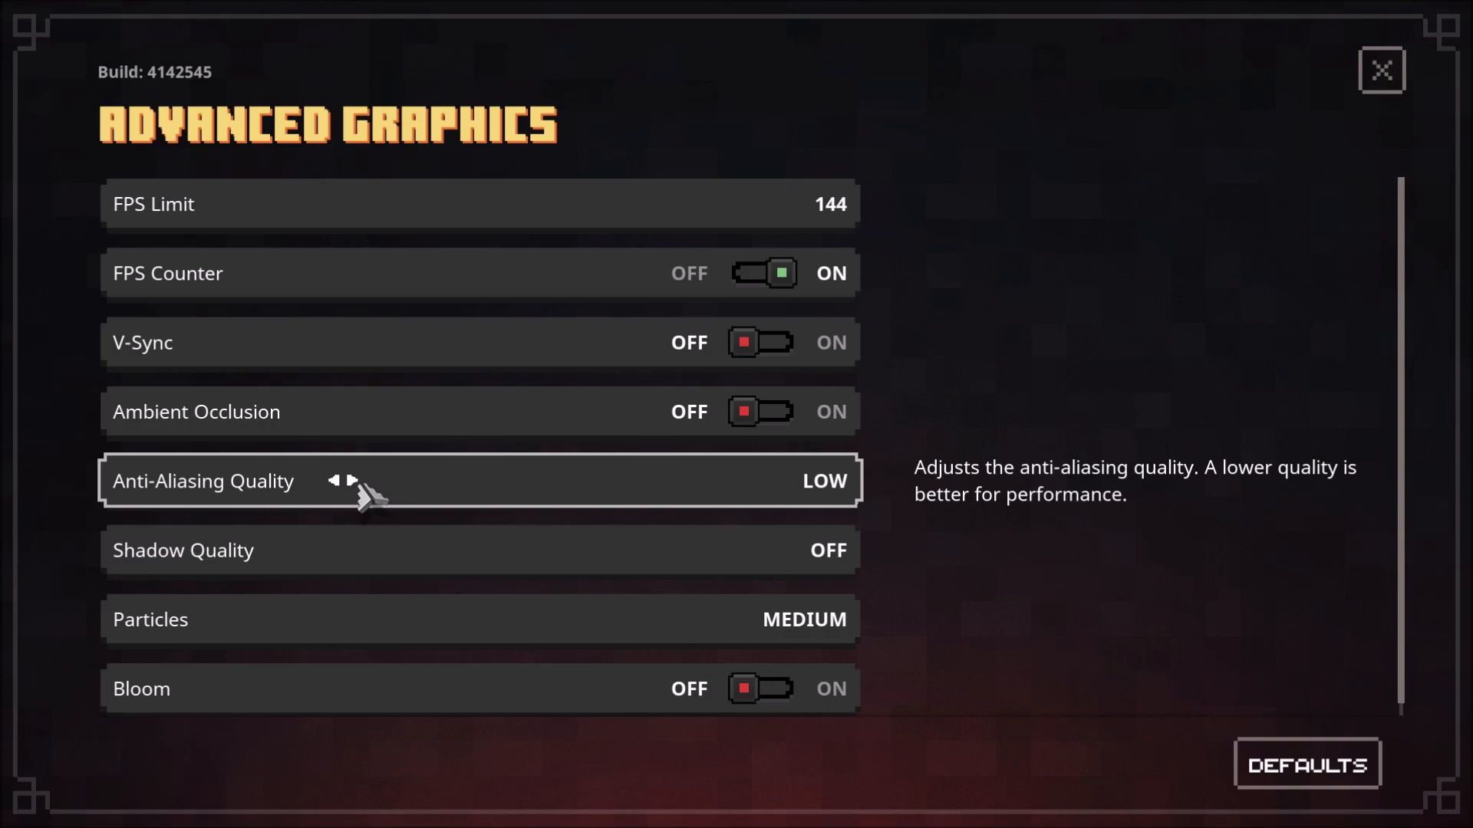
left_click(353, 480)
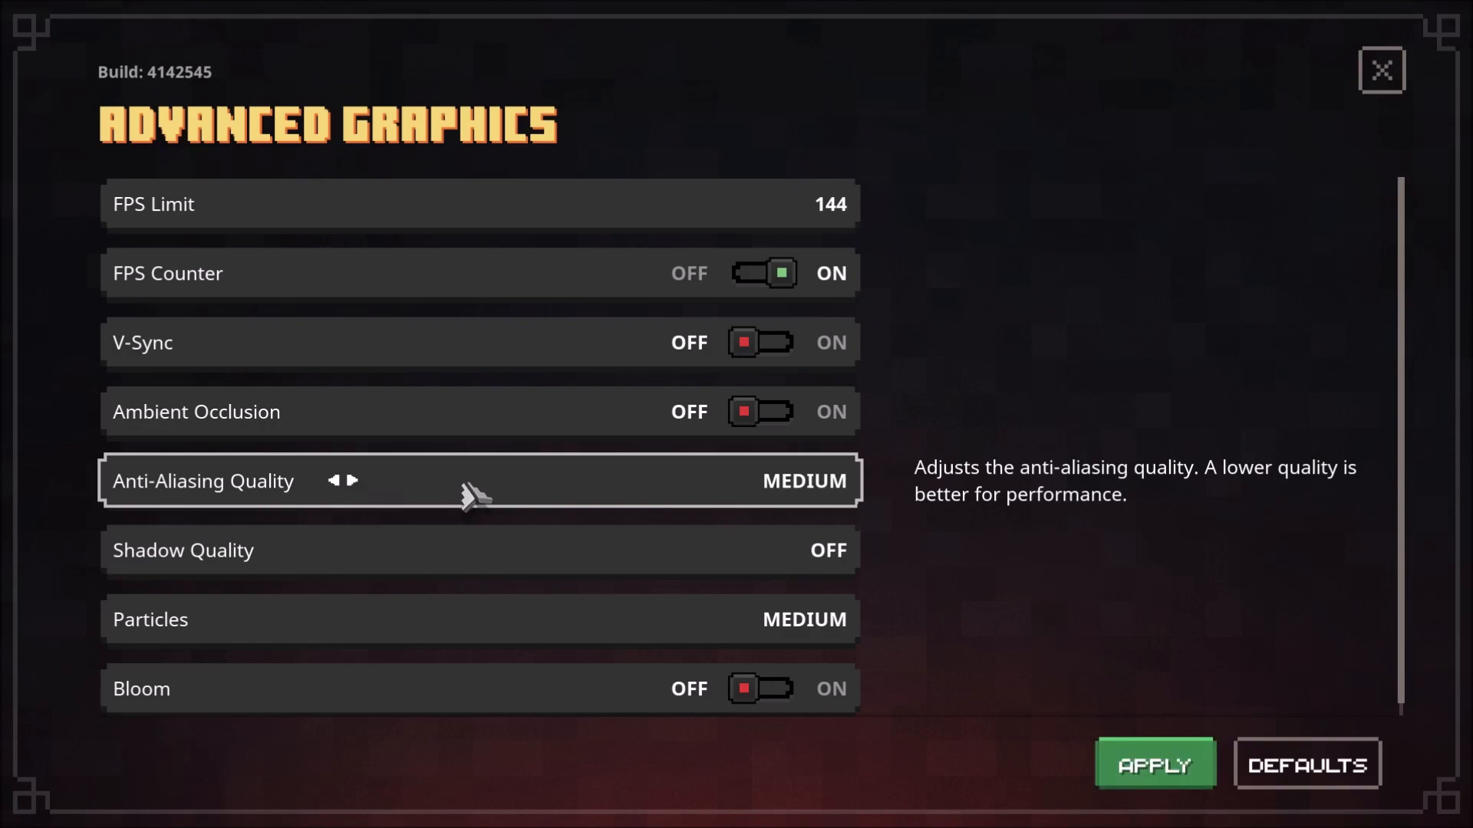
mouse_move(361, 499)
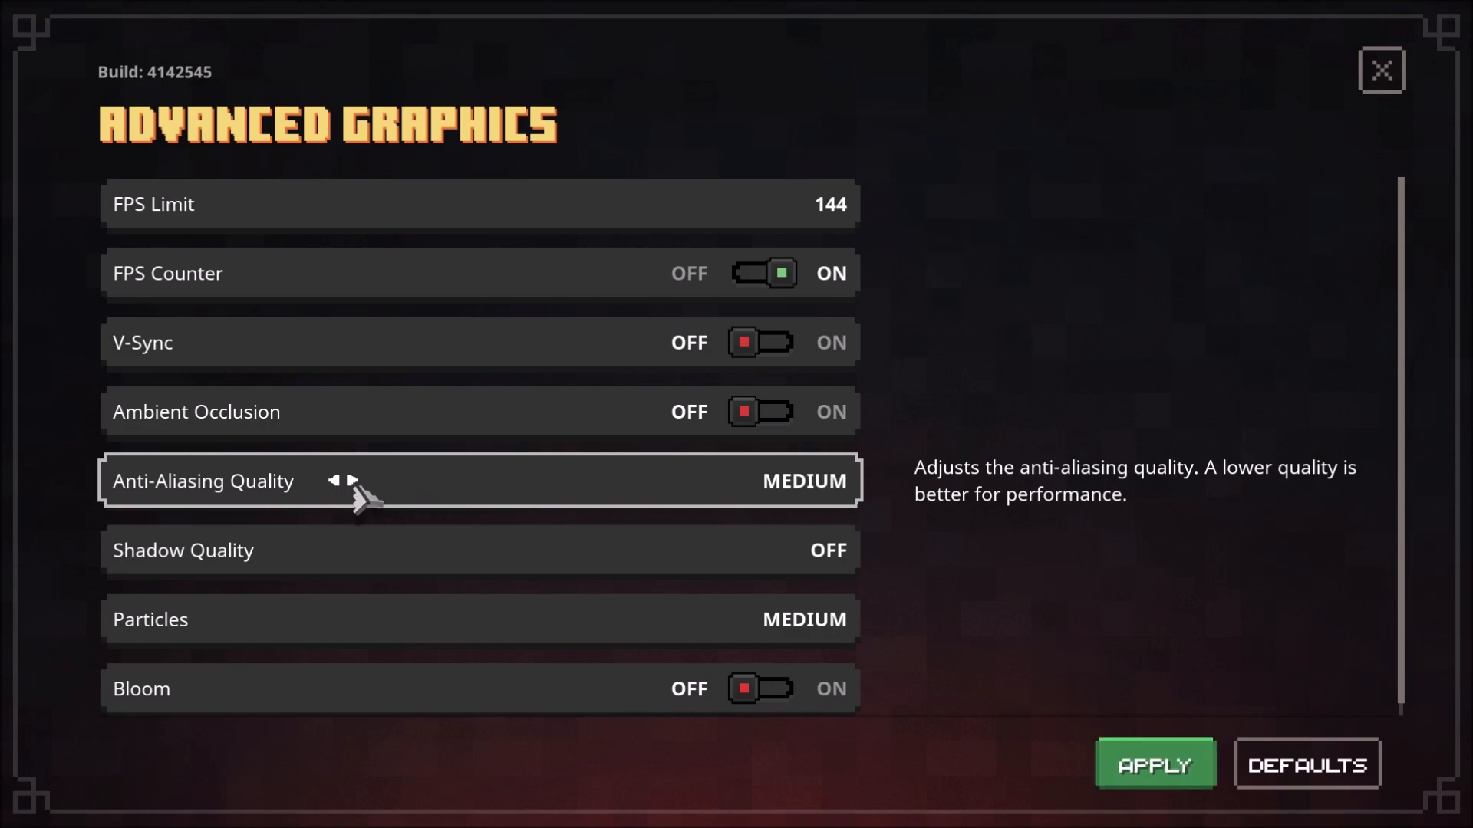
left_click(333, 481)
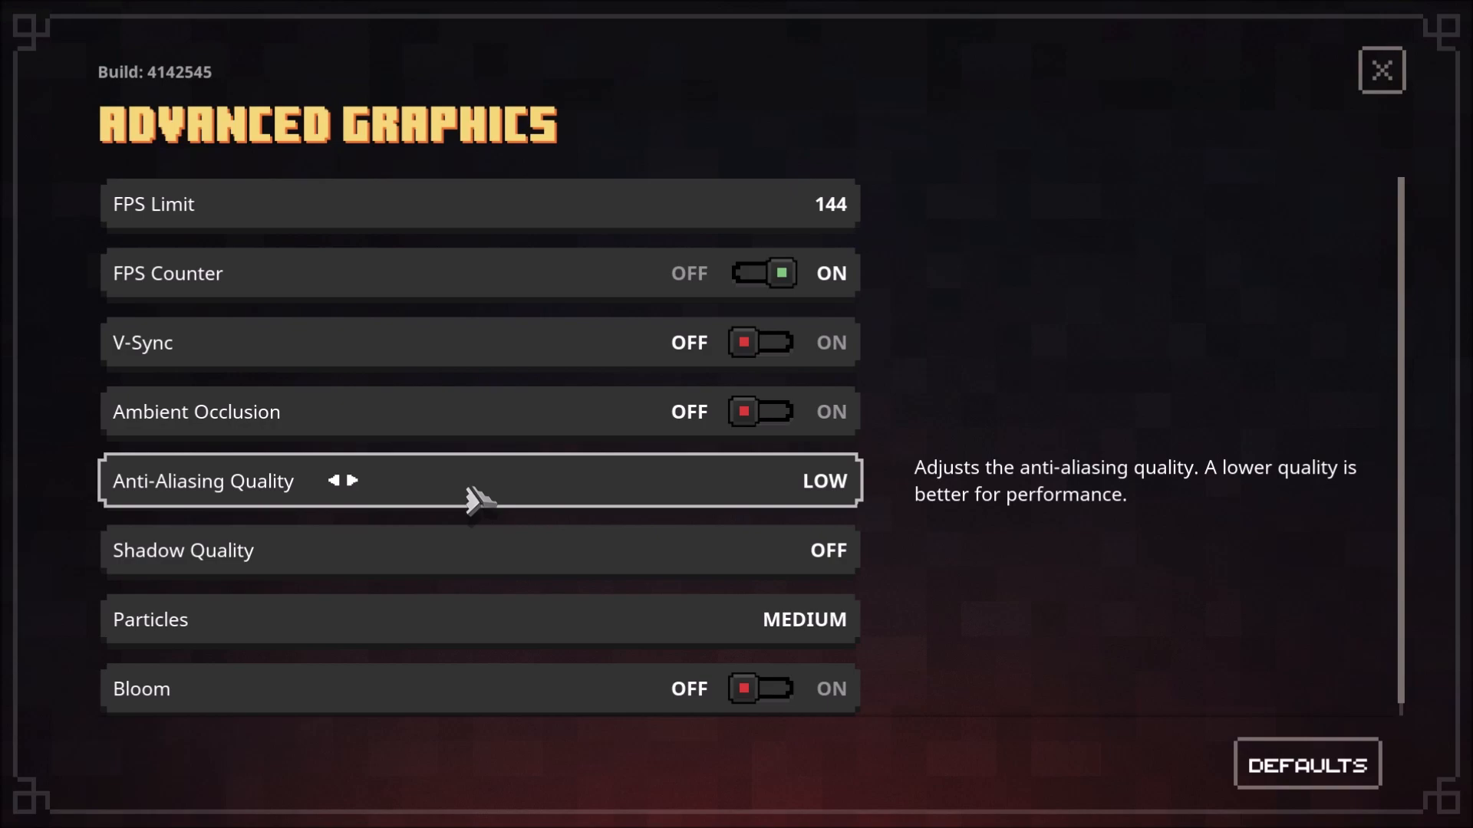
left_click(331, 480)
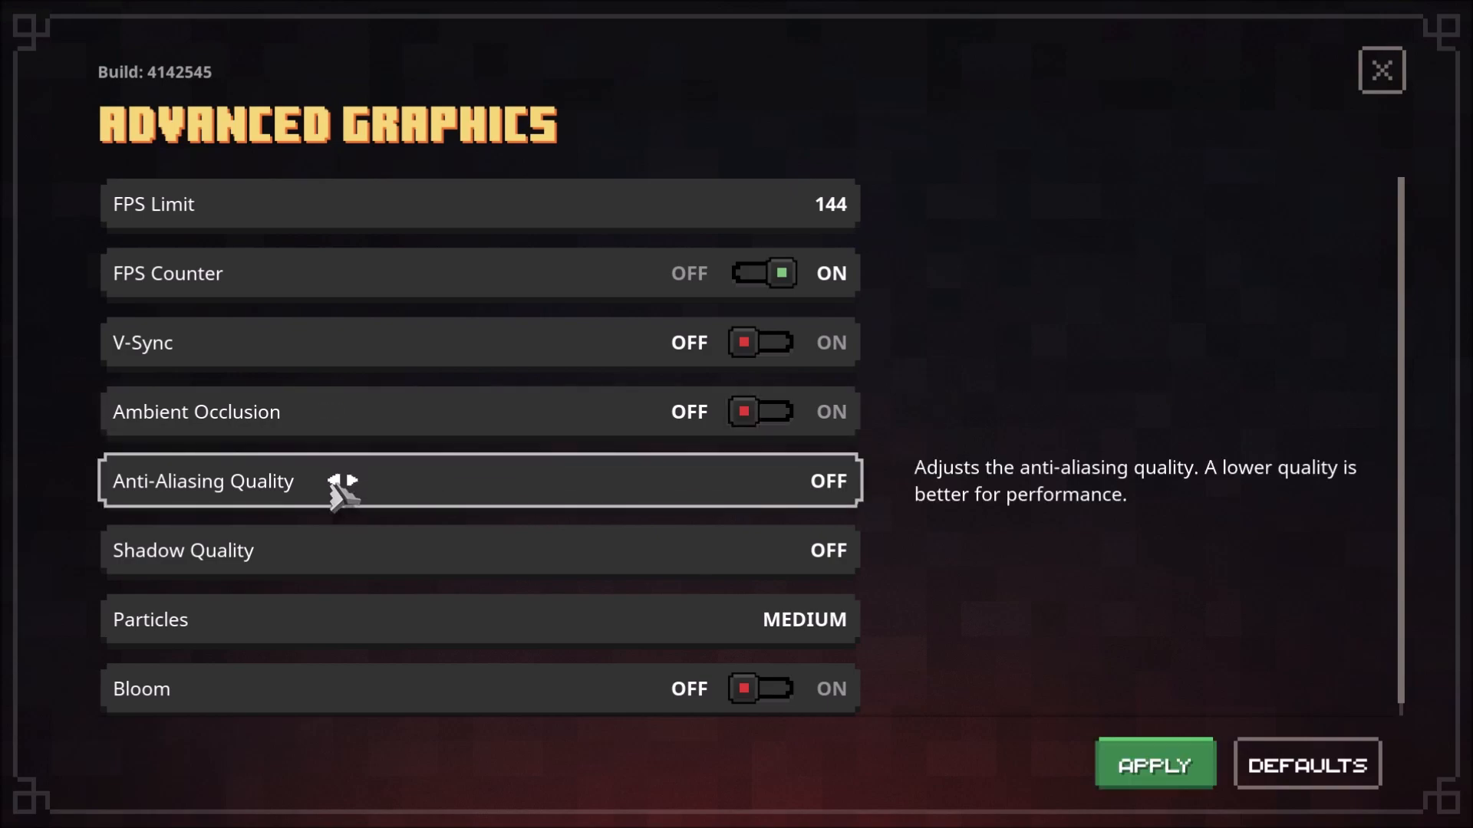
left_click(356, 480)
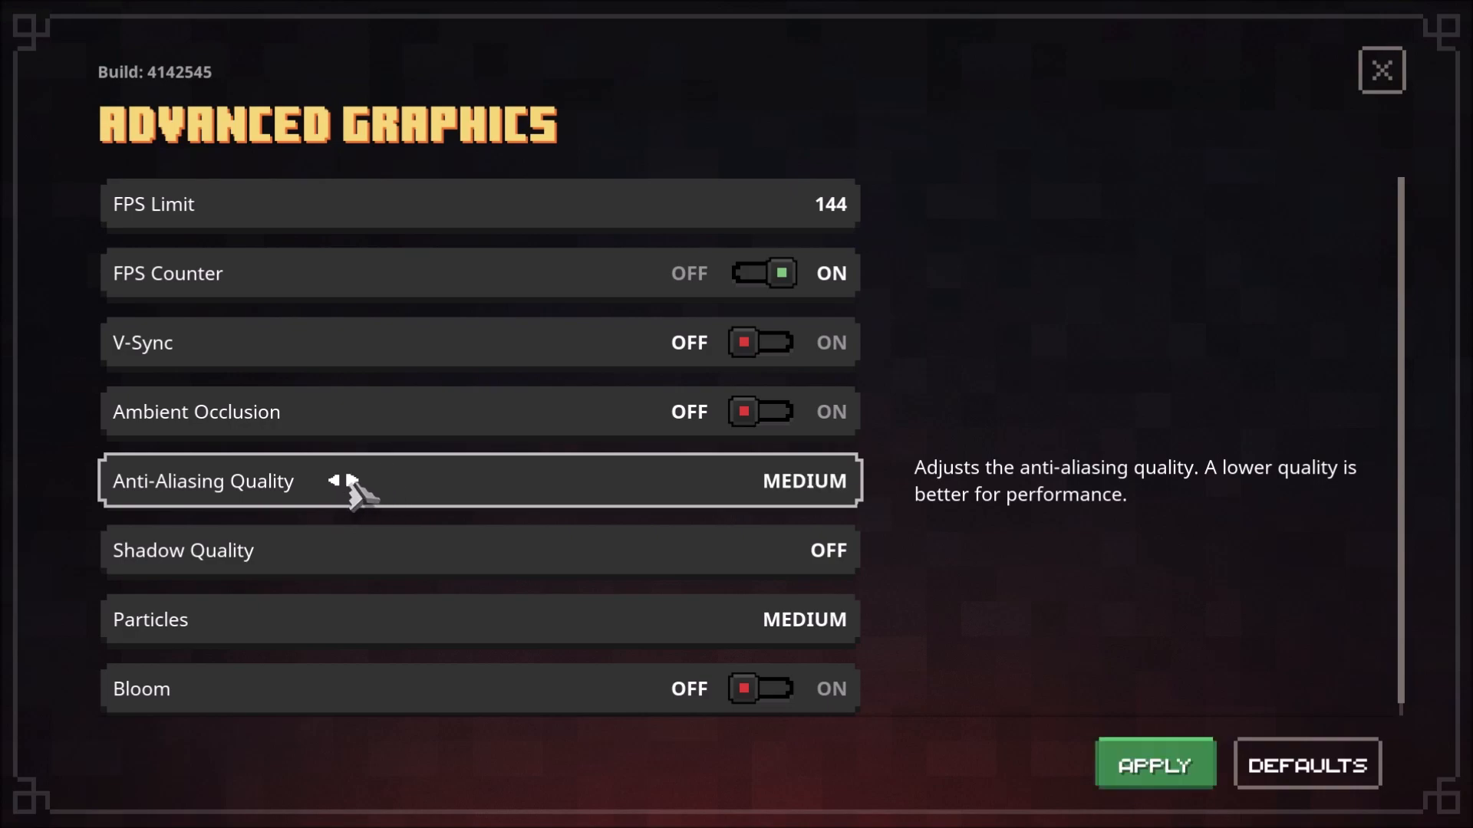
left_click(353, 481)
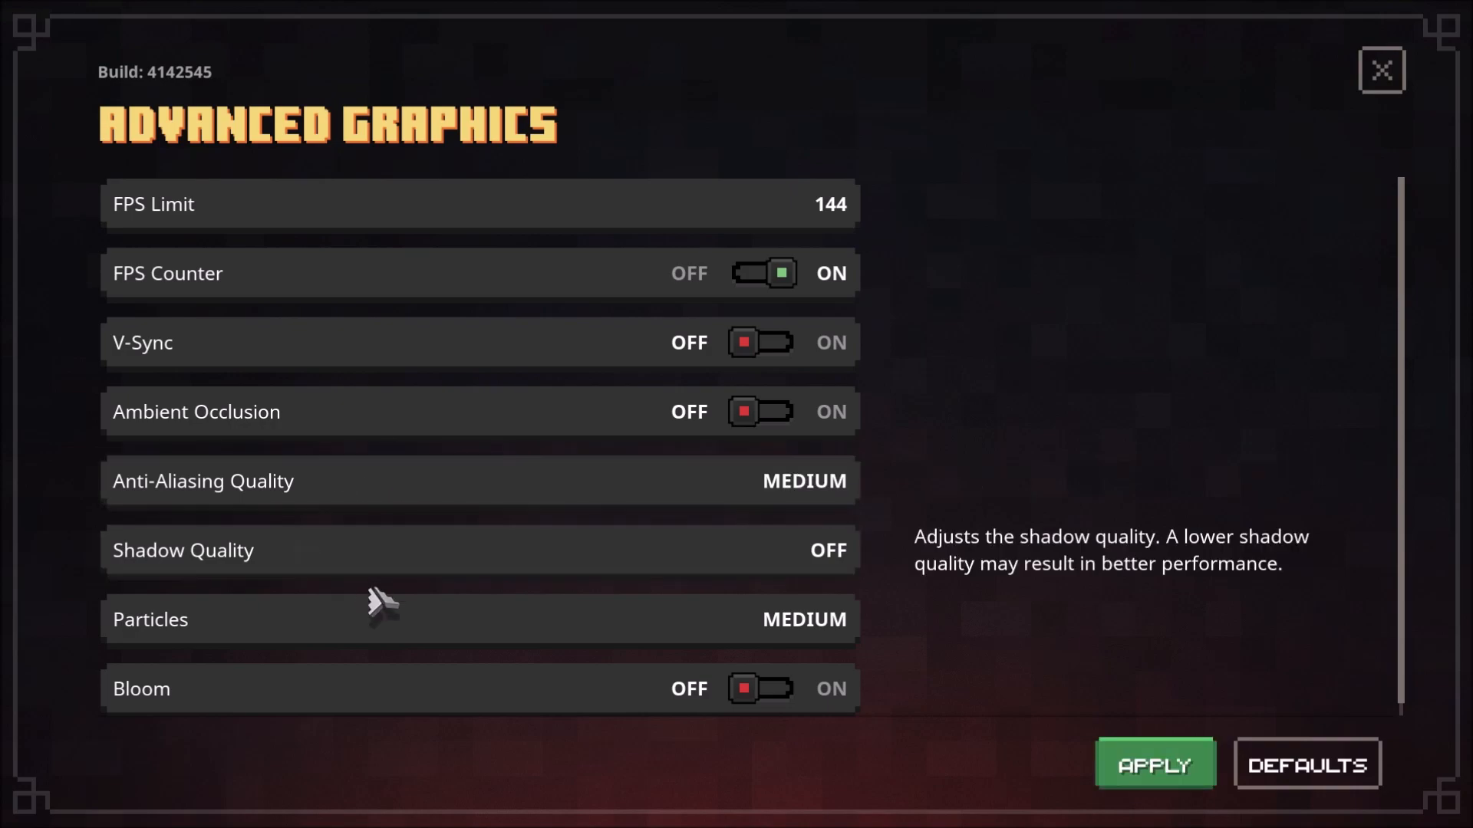
mouse_move(319, 586)
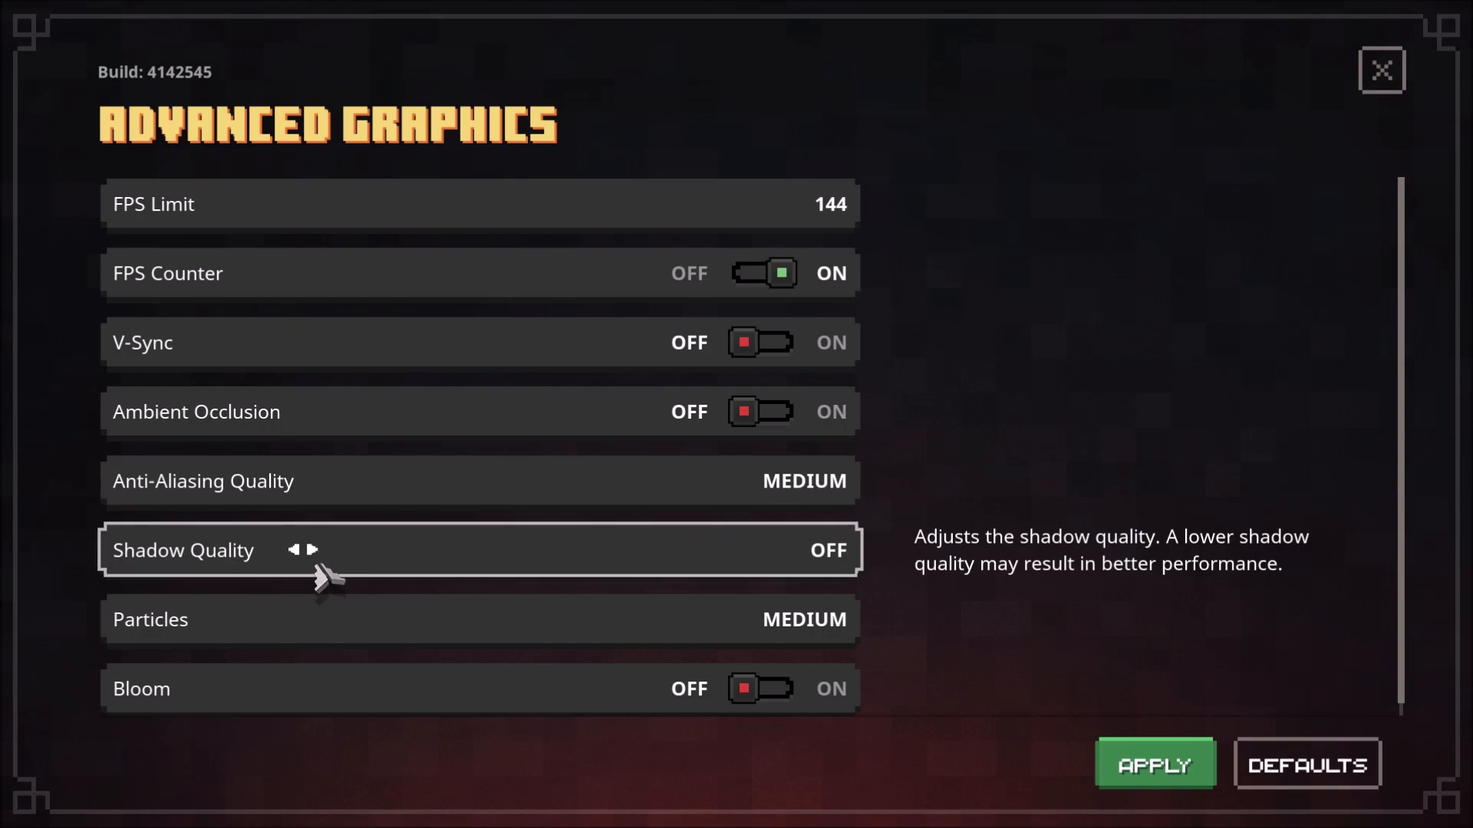
left_click(312, 550)
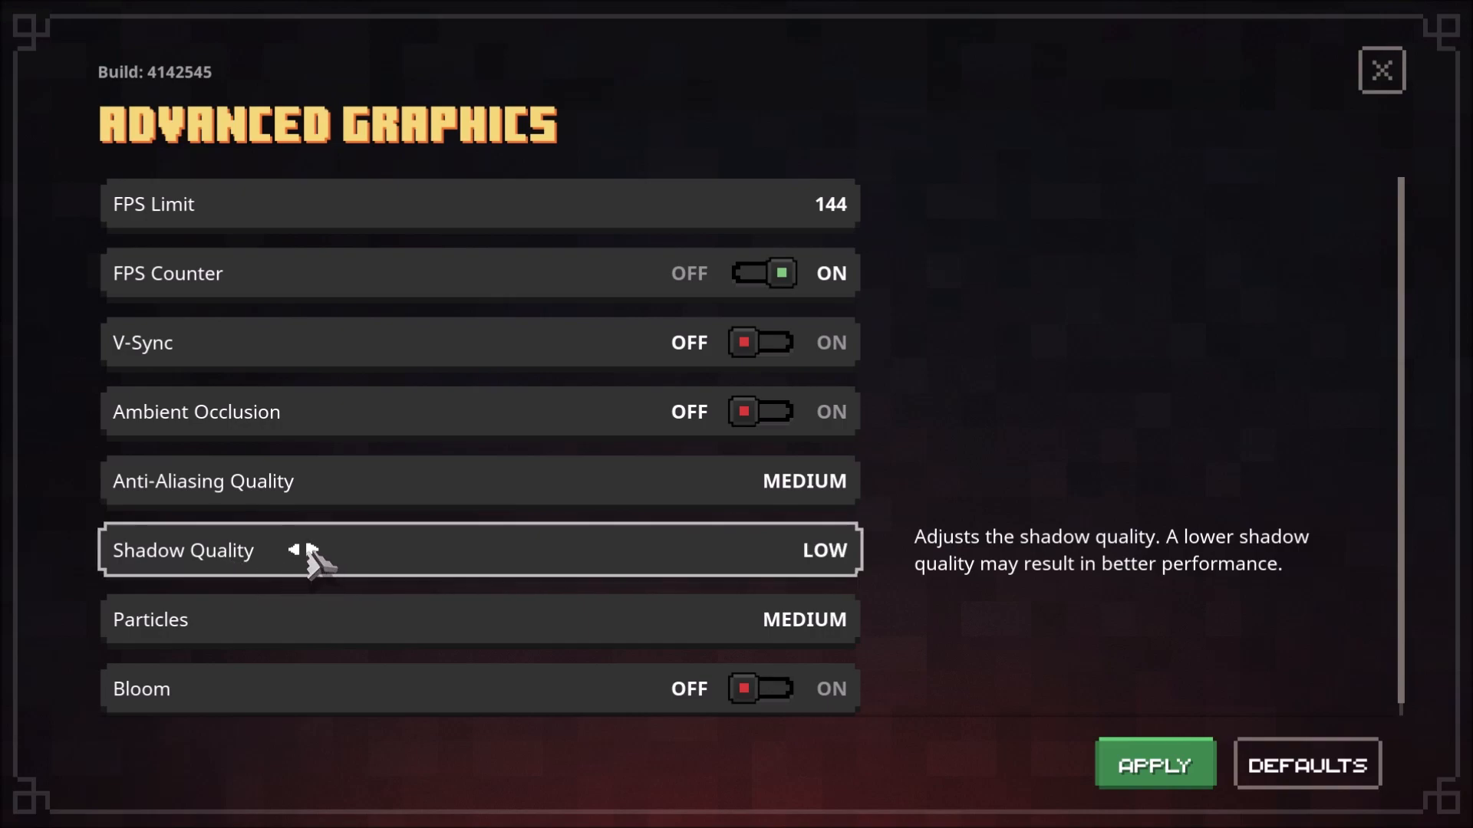
left_click(295, 550)
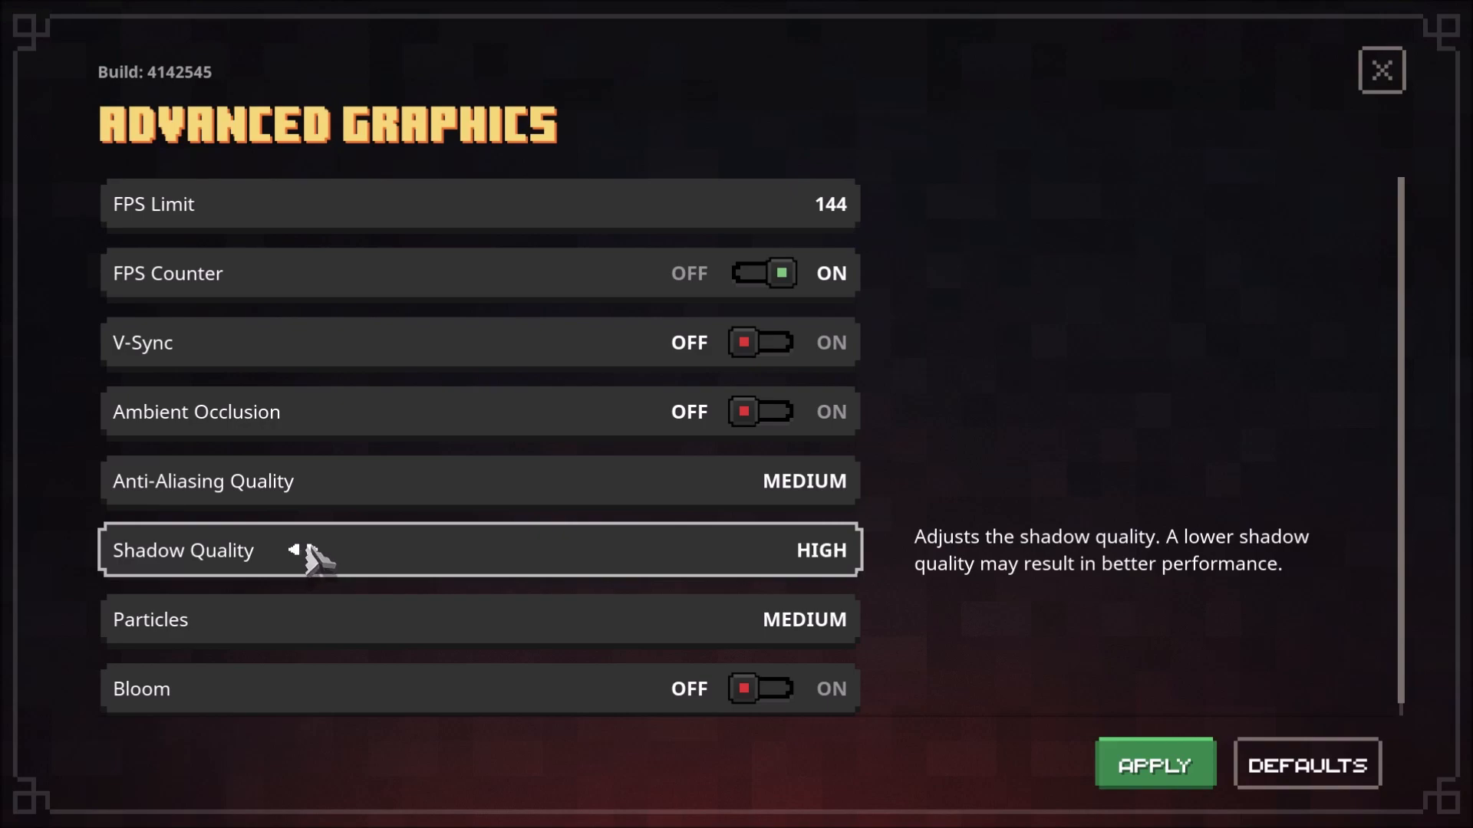
left_click(293, 550)
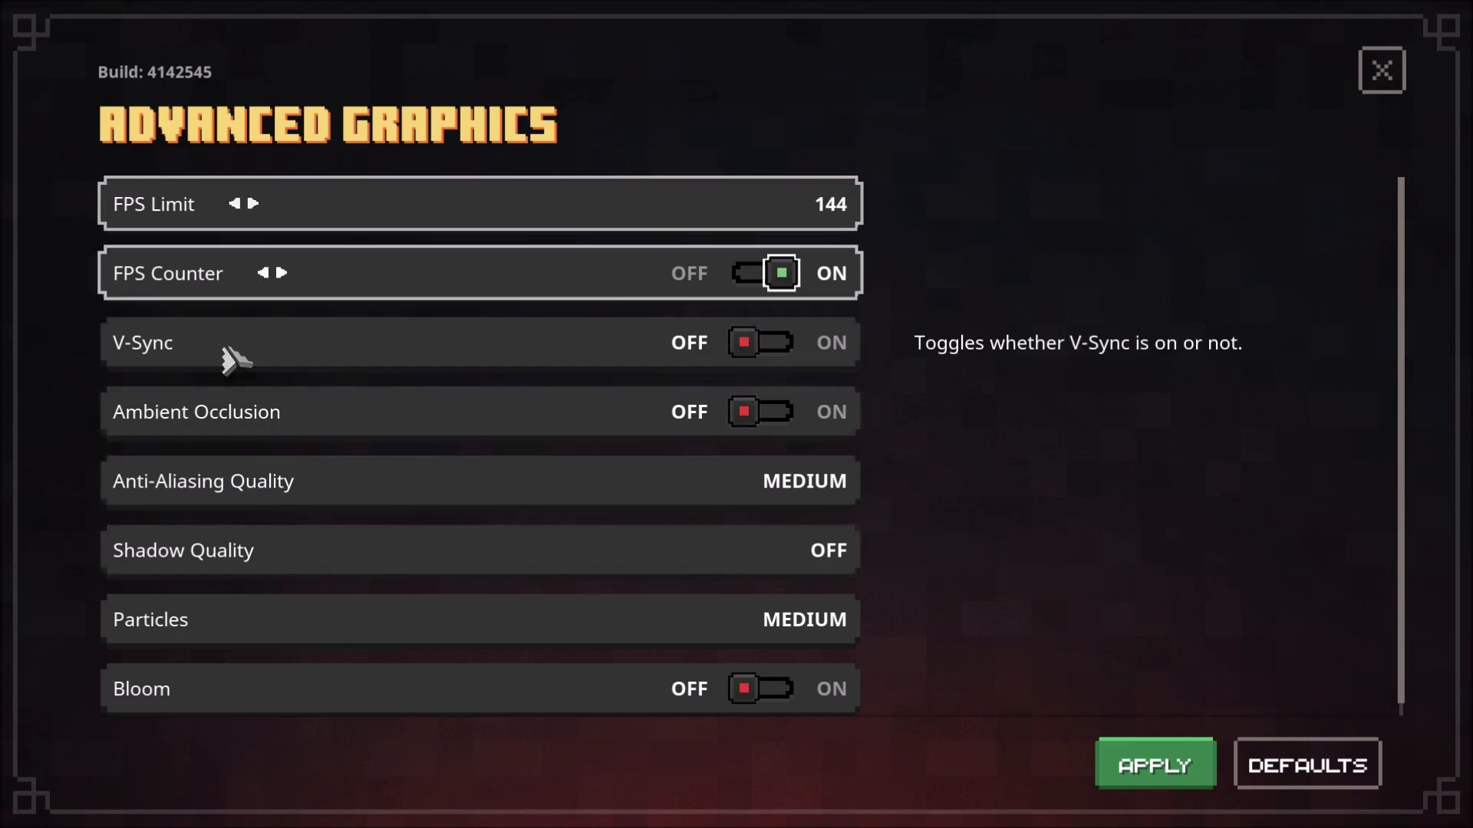
mouse_move(206, 564)
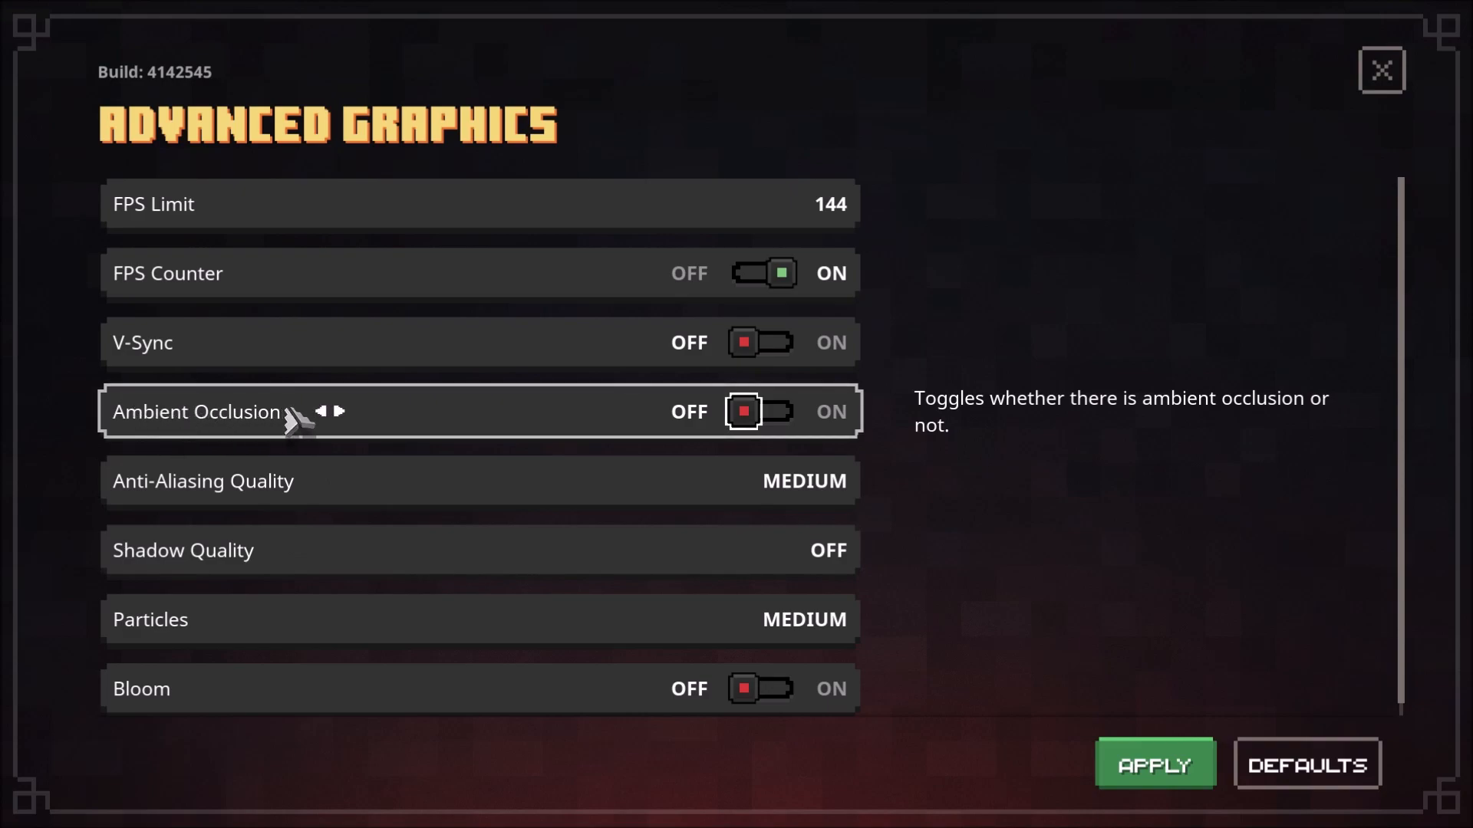
mouse_move(504, 649)
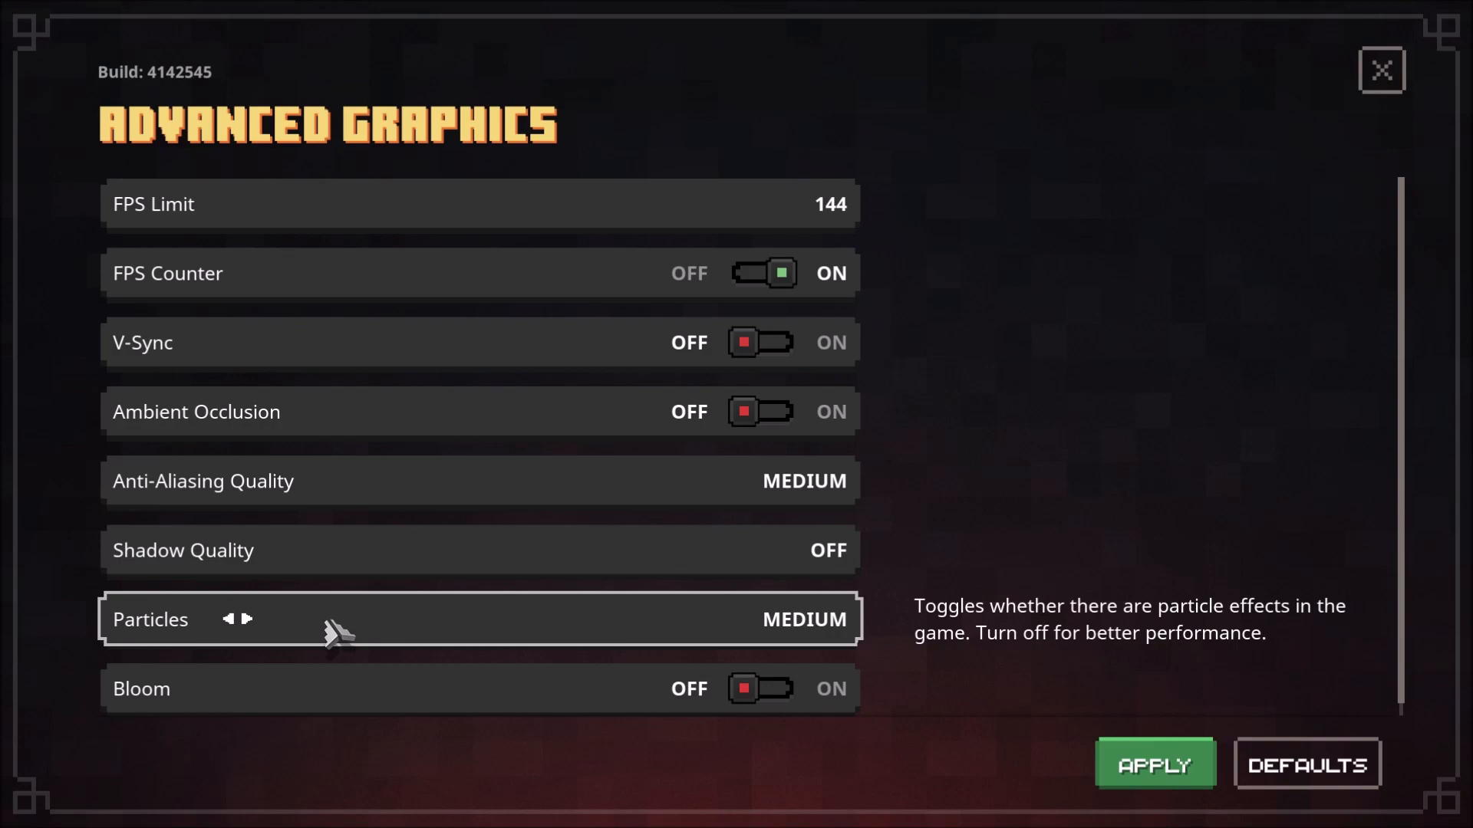
left_click(248, 619)
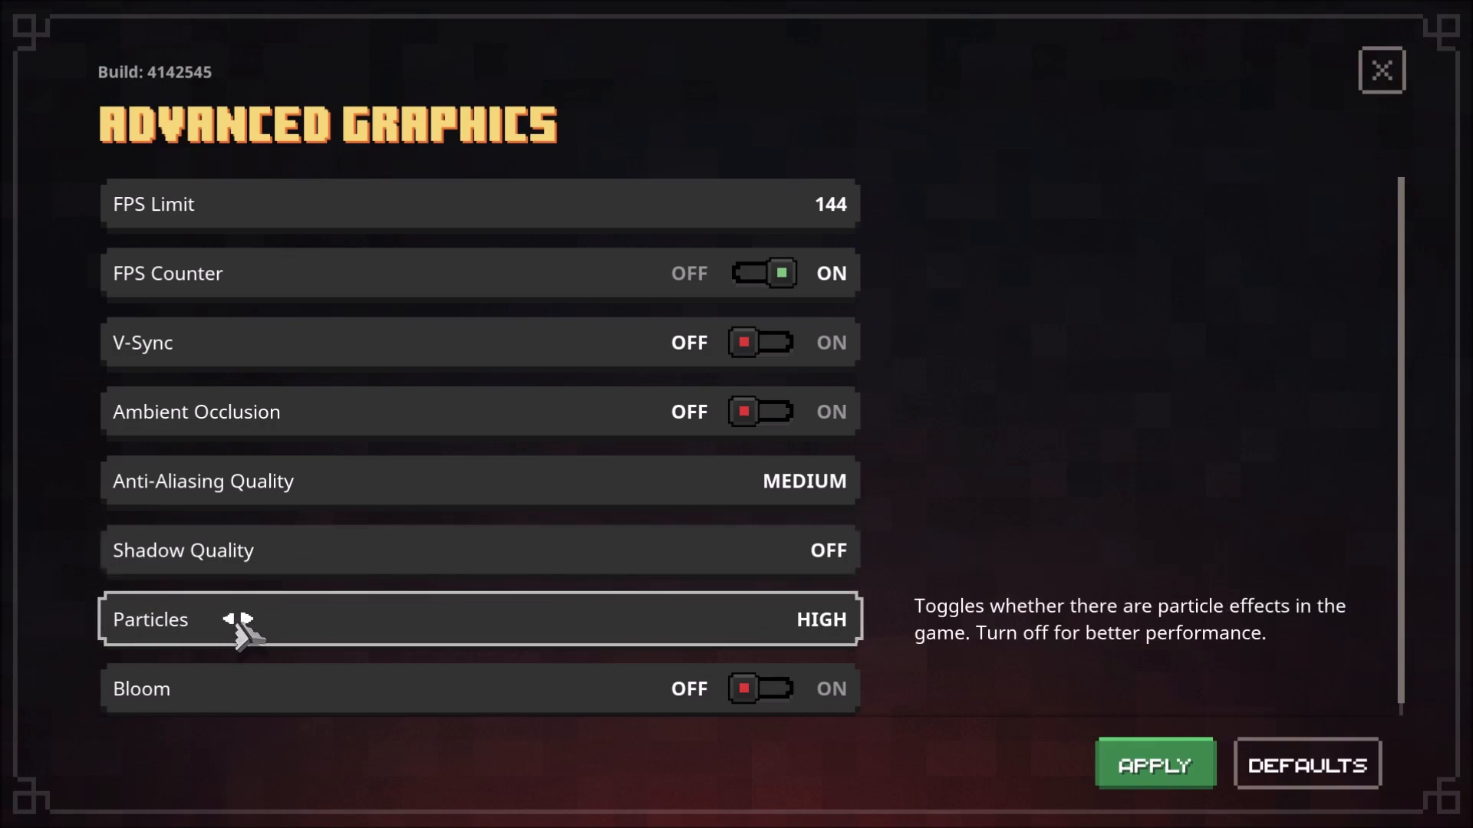
left_click(227, 619)
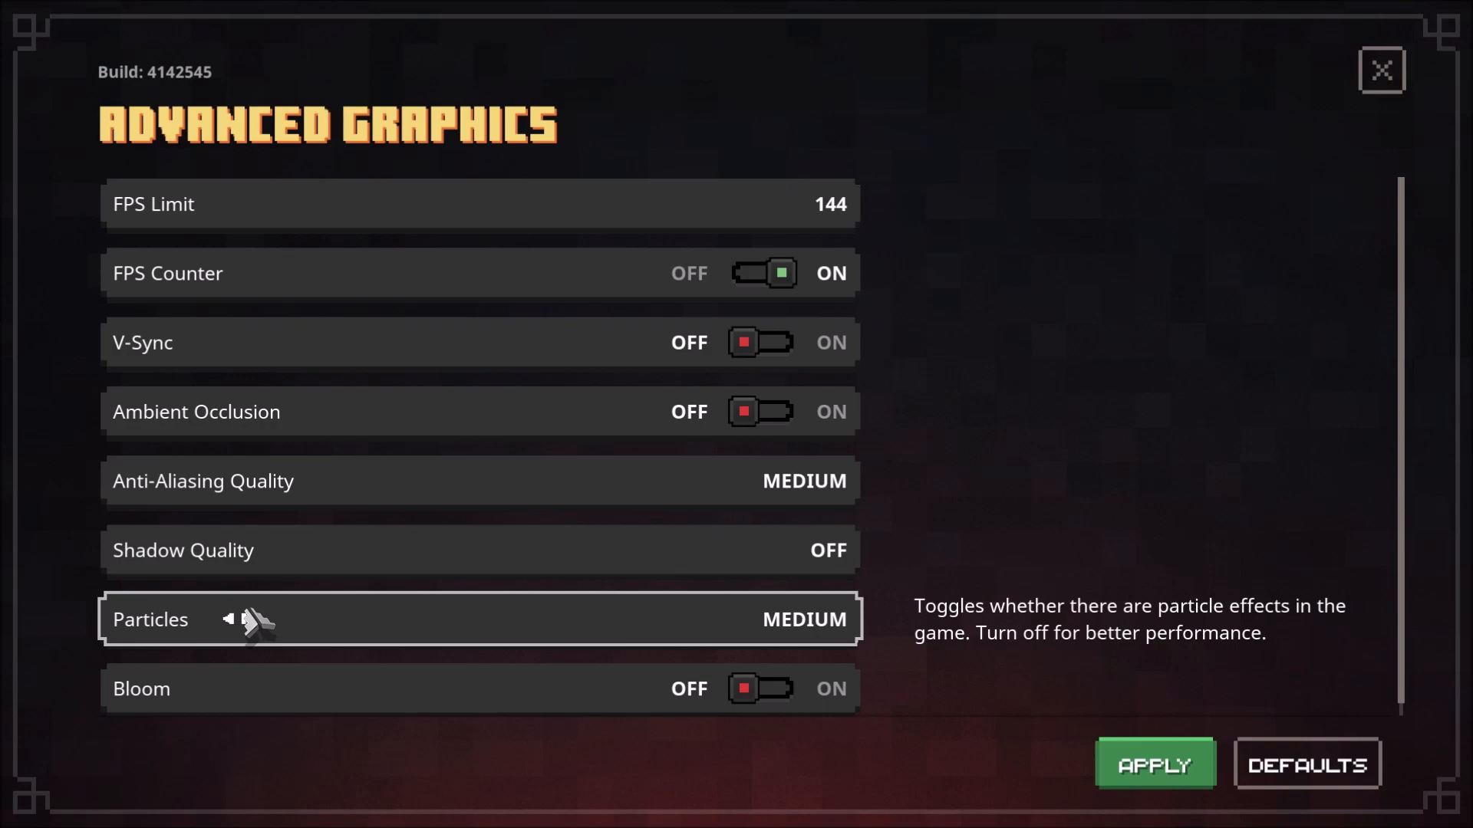
mouse_move(219, 694)
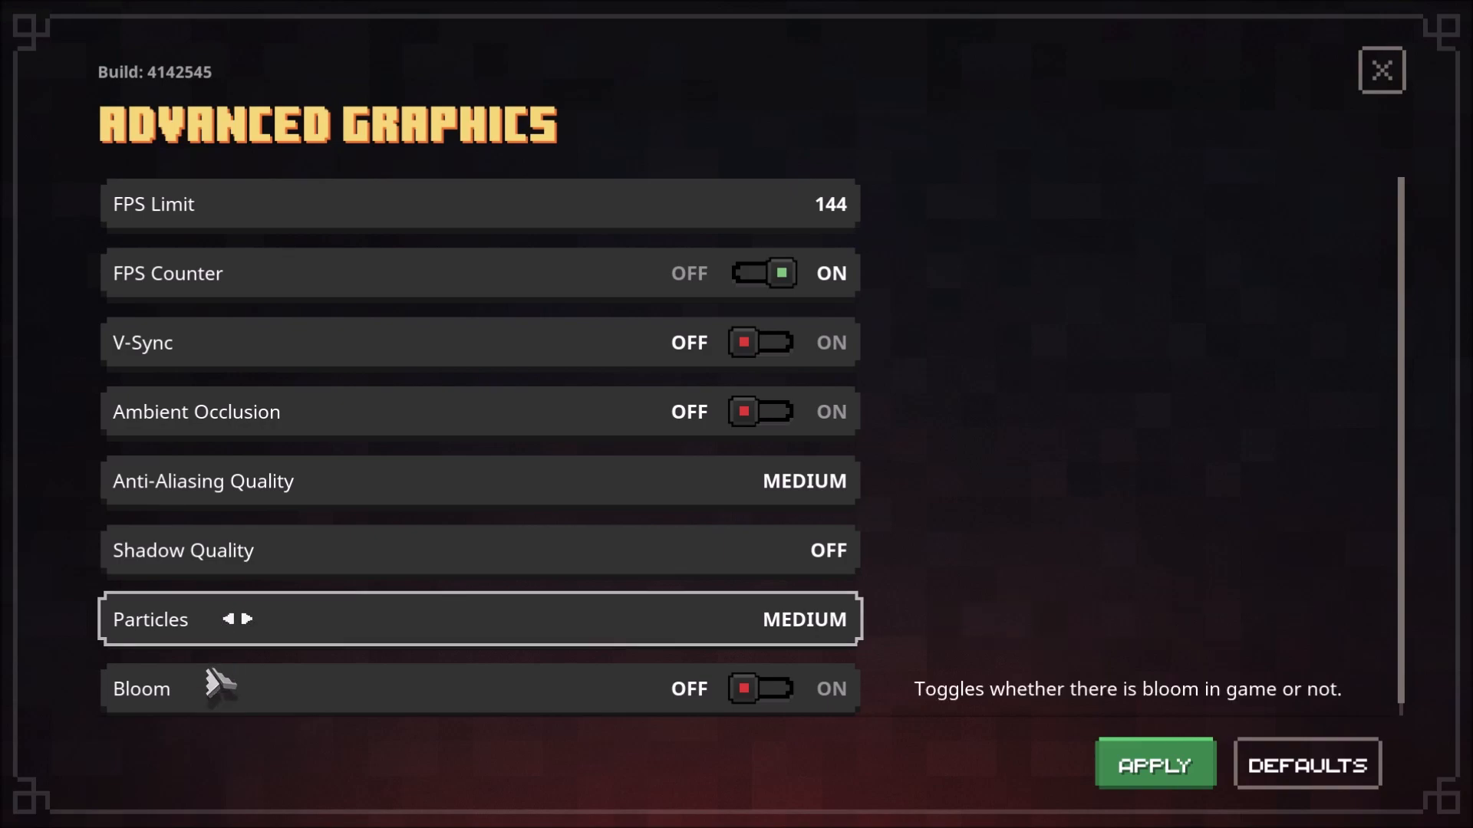
mouse_move(217, 716)
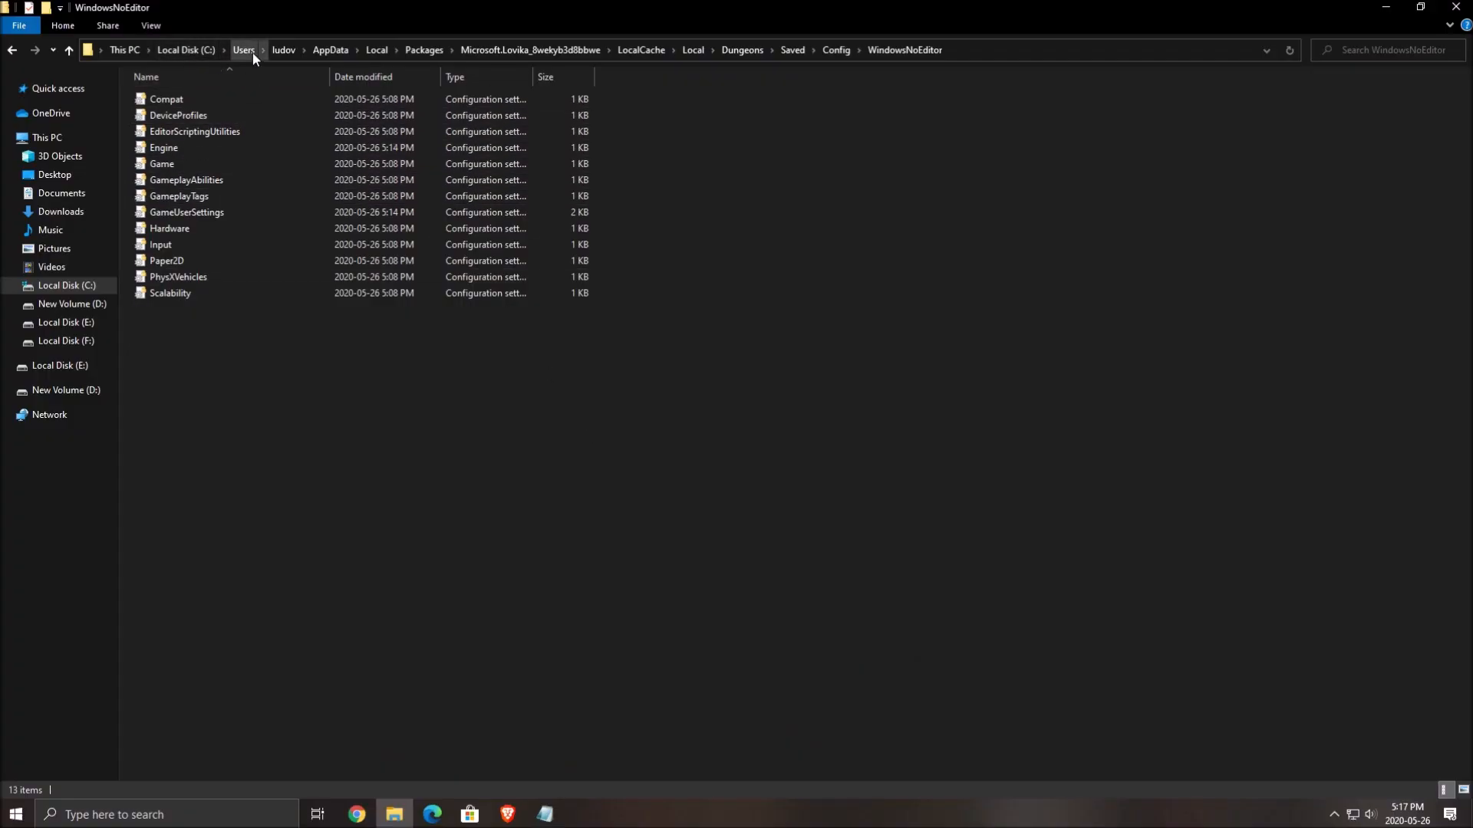
mouse_move(330, 49)
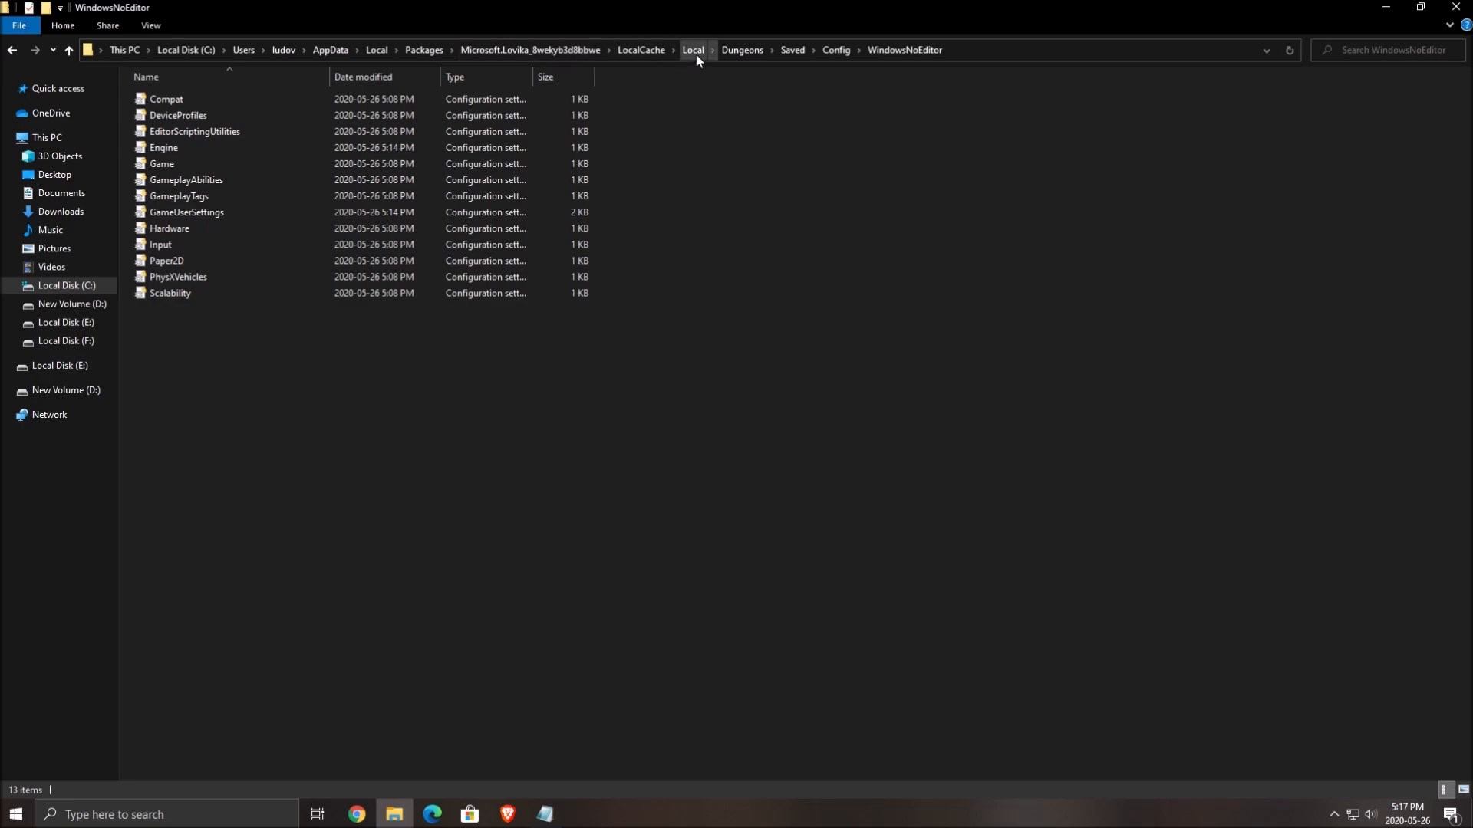
mouse_move(835, 80)
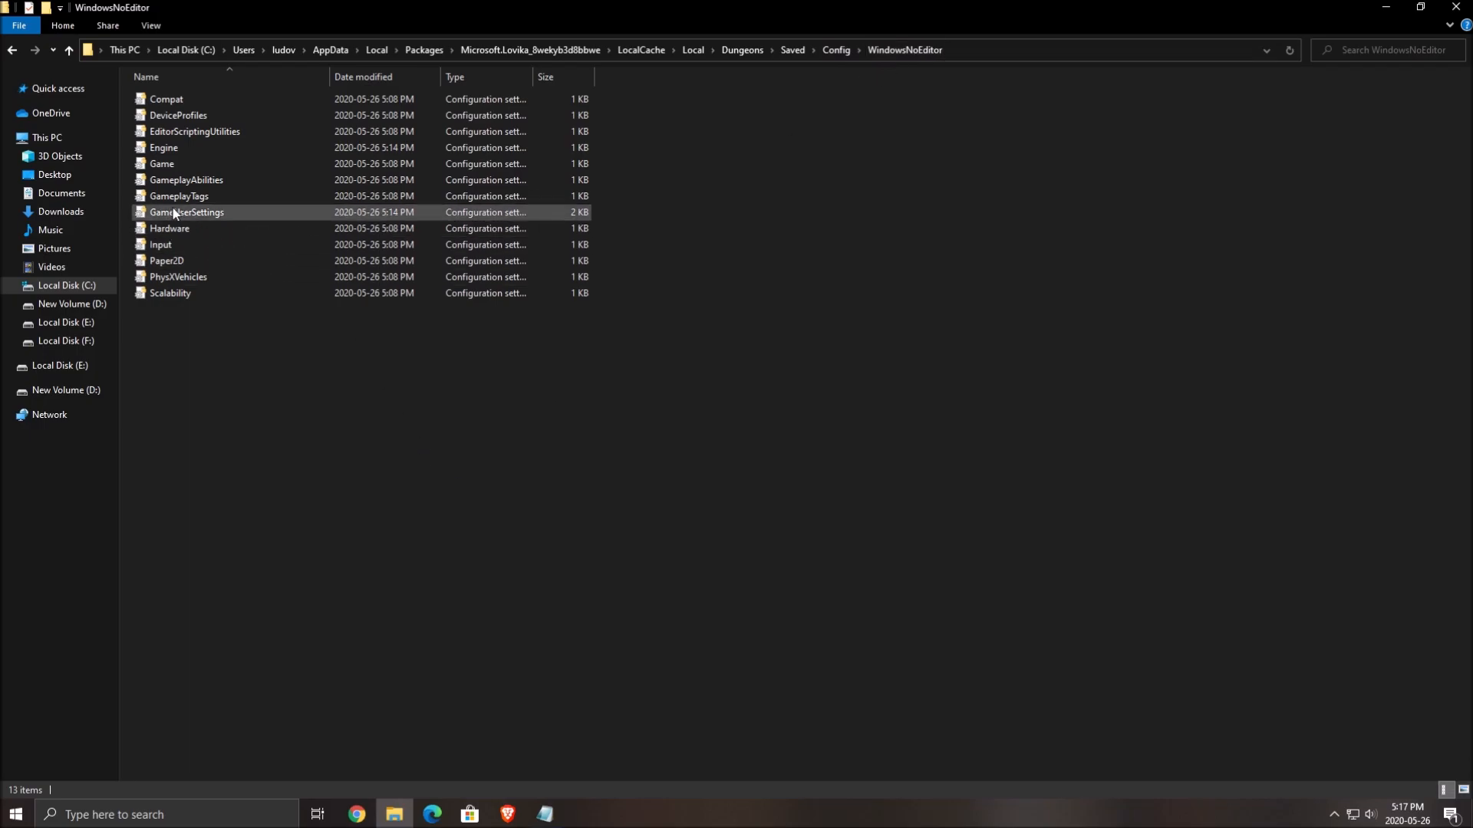
Step: Open GameUserSettings in Notepad from the WindowsNoEditor config folder
double_click(187, 212)
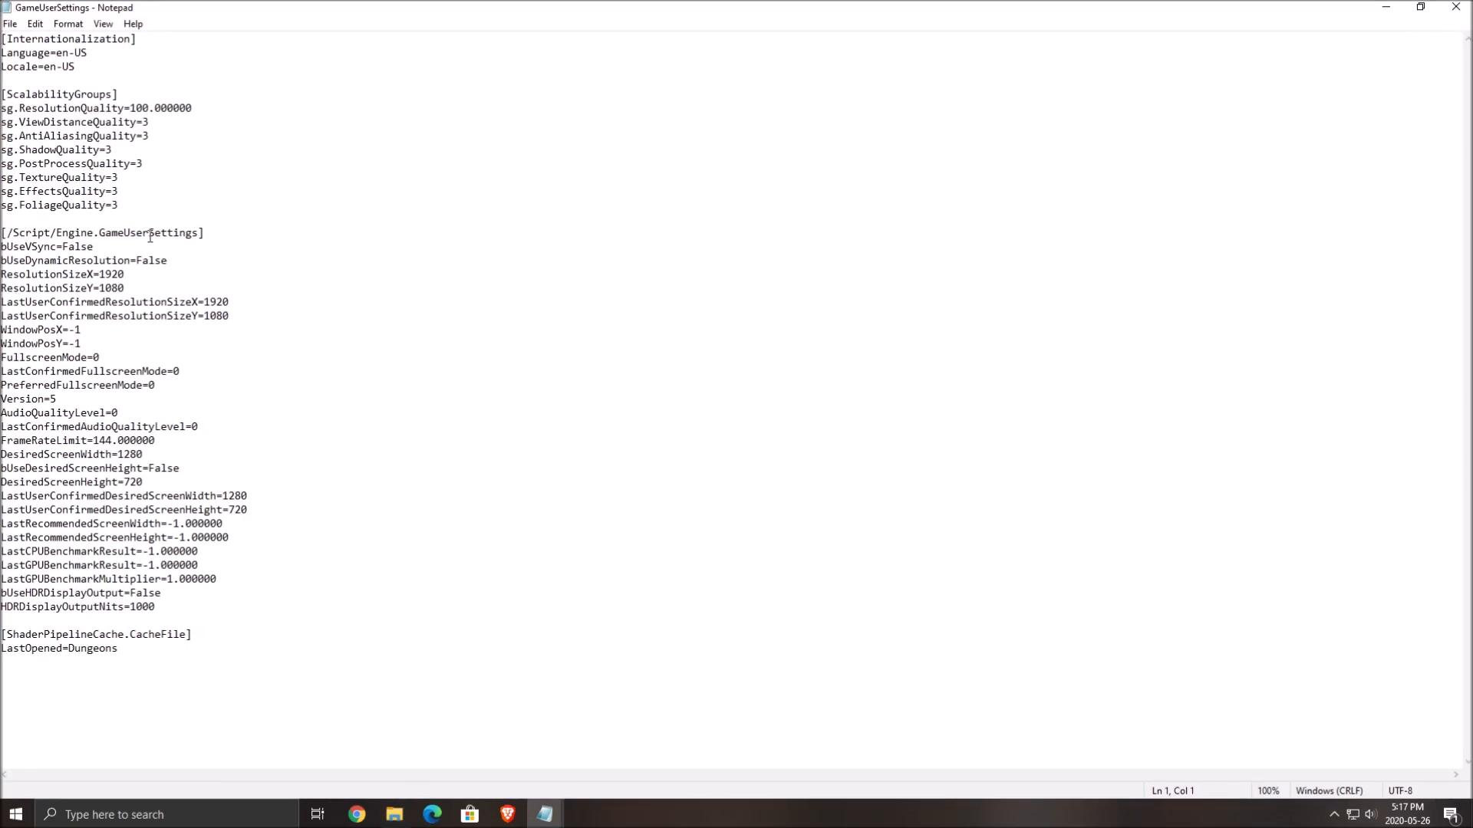
Step: Replace a [ScalabilityGroups] quality value in GameUserSettings with 1 and save
left_click(154, 440)
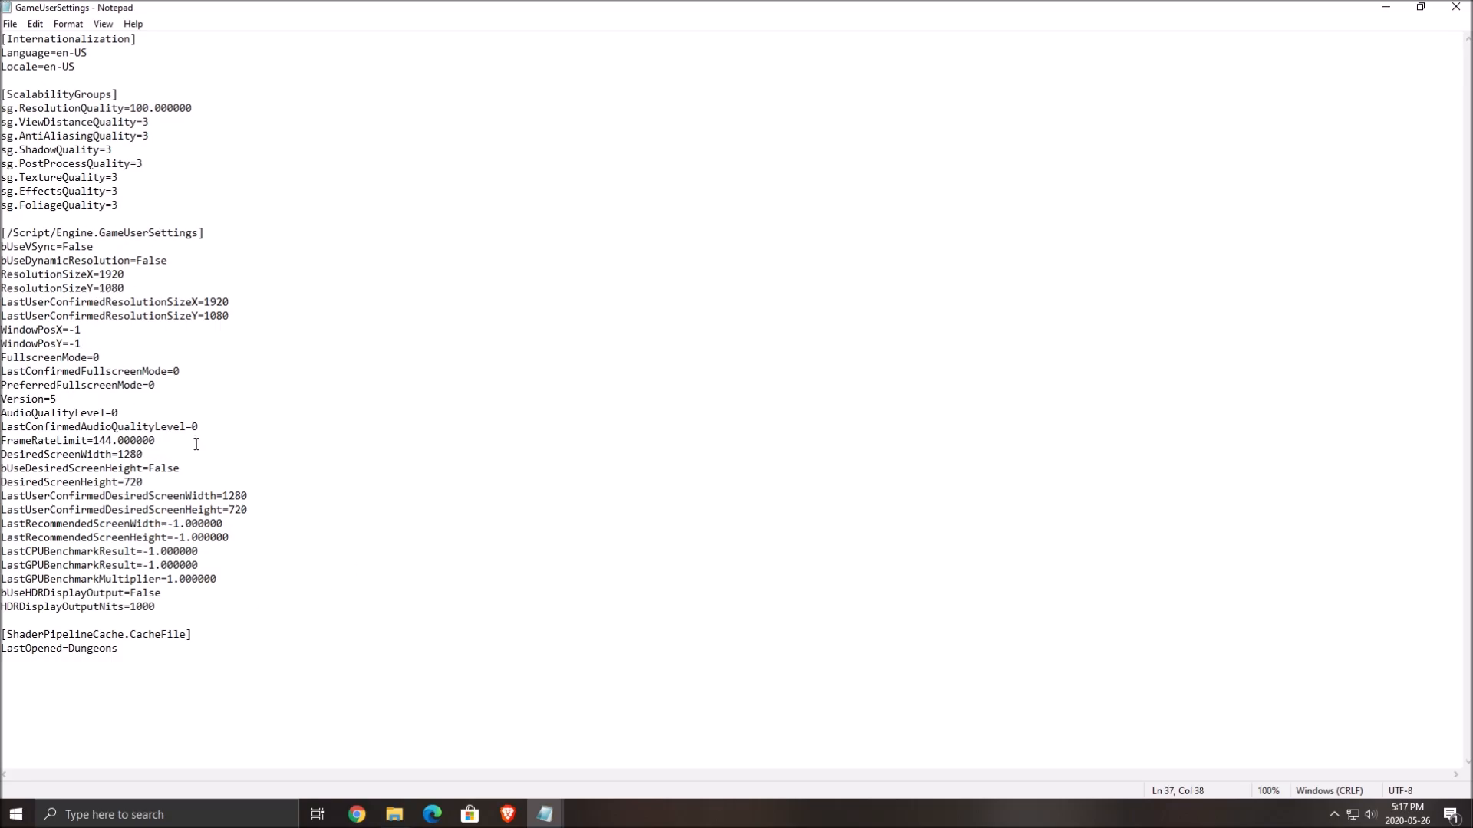
triple_click(65, 441)
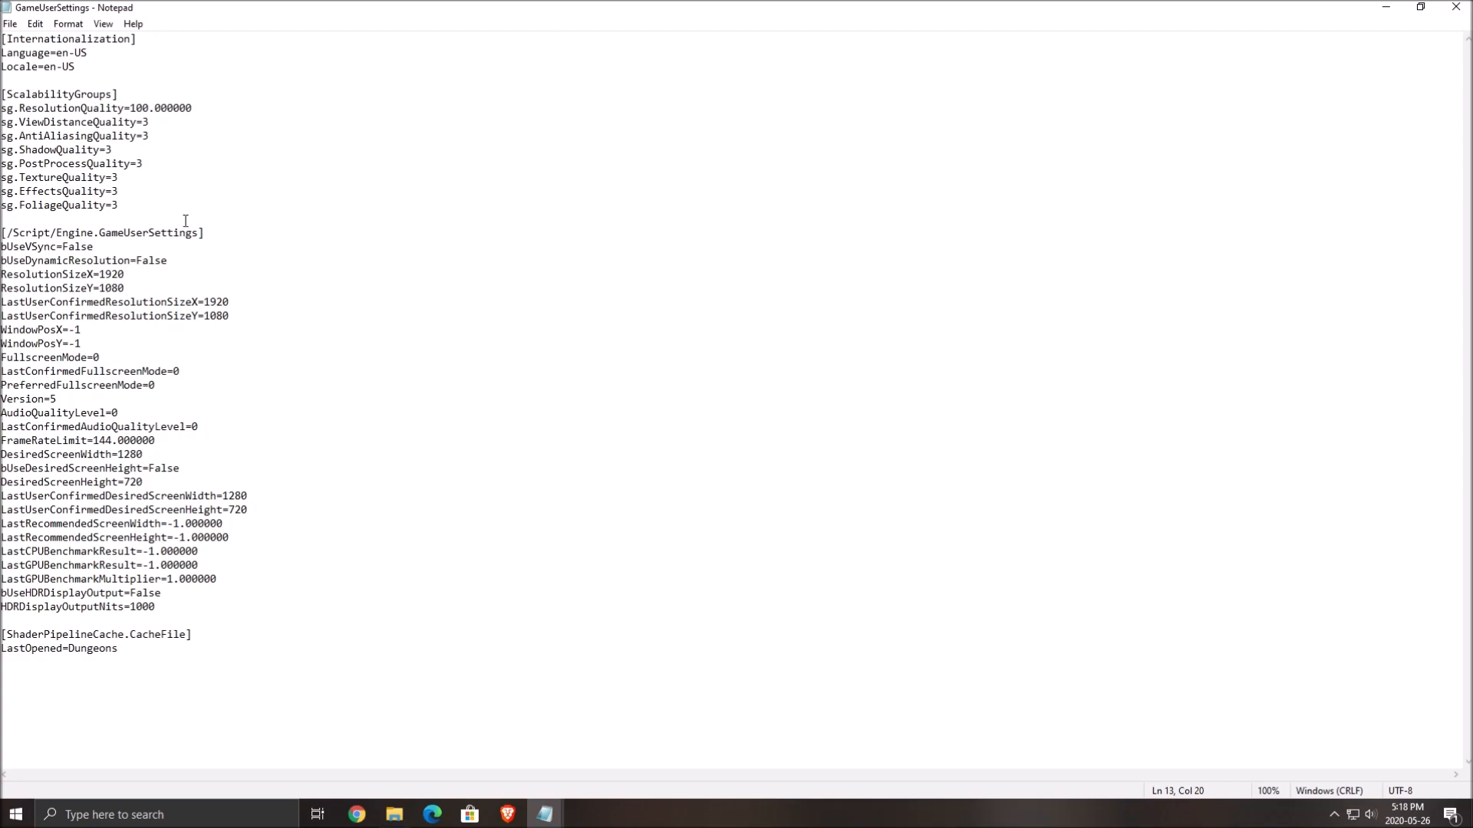
type("1")
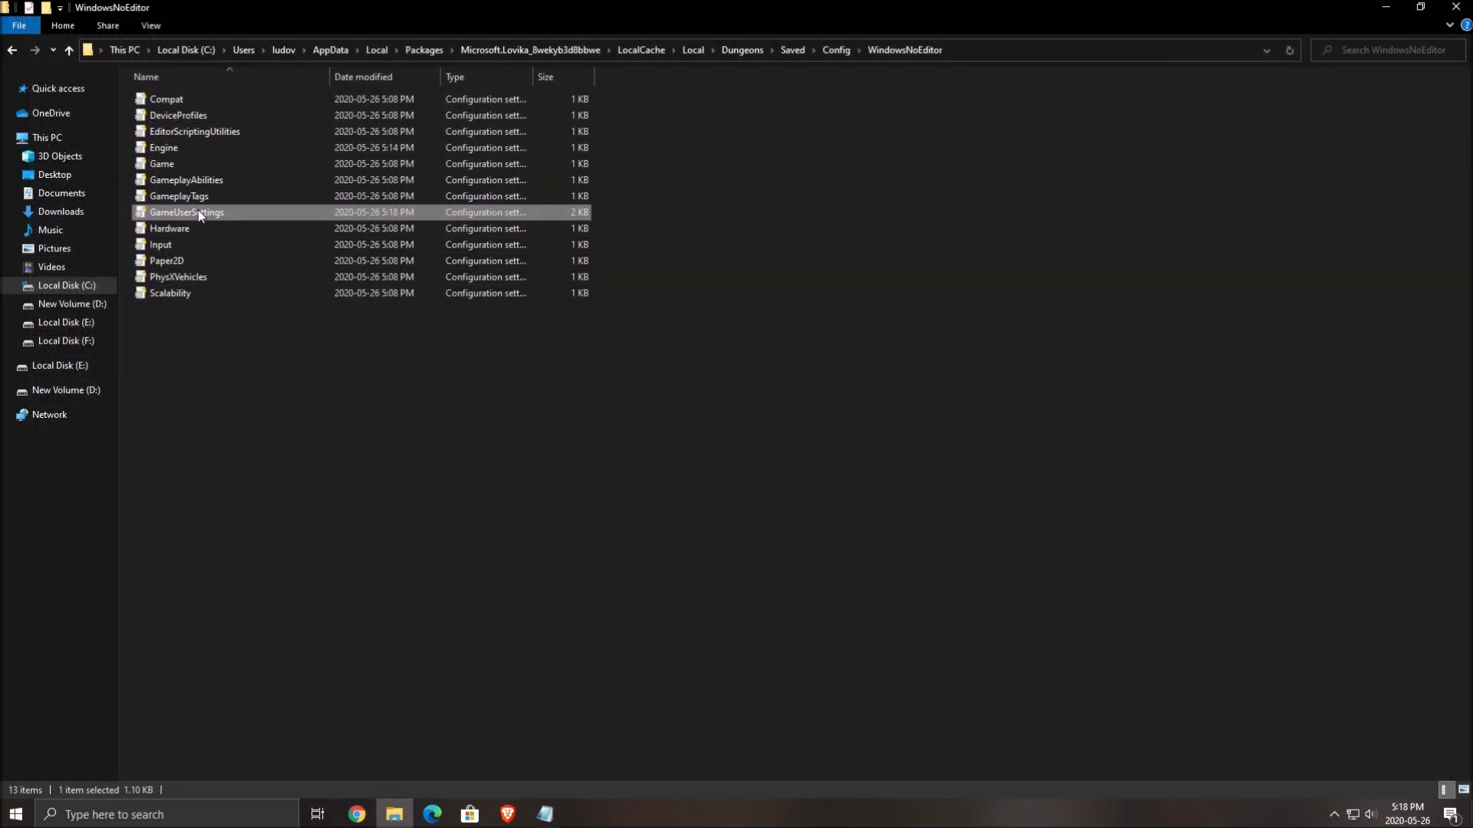
Step: Set GameUserSettings to Read-only through its Properties dialog
right_click(185, 213)
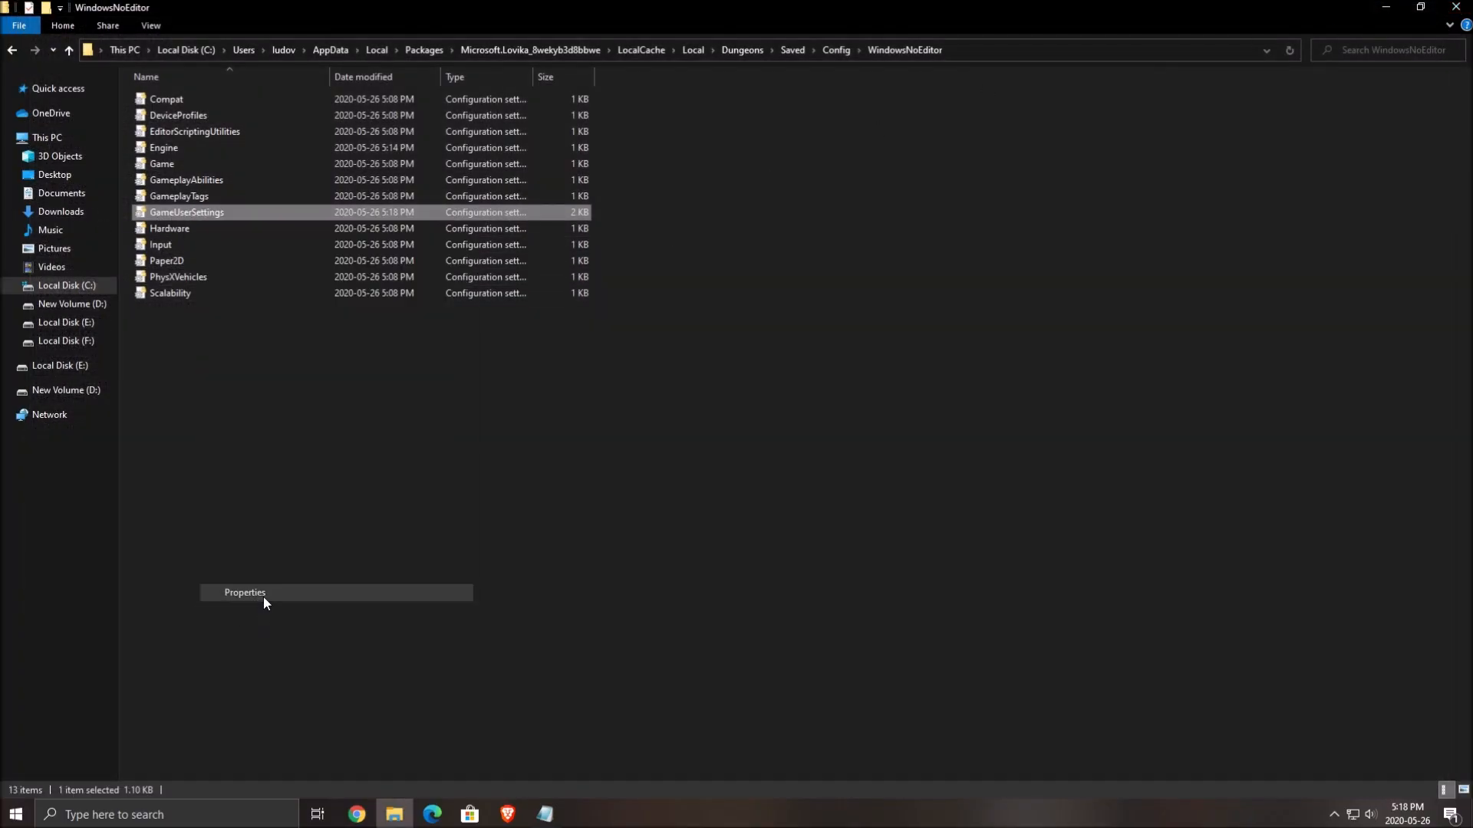
left_click(245, 593)
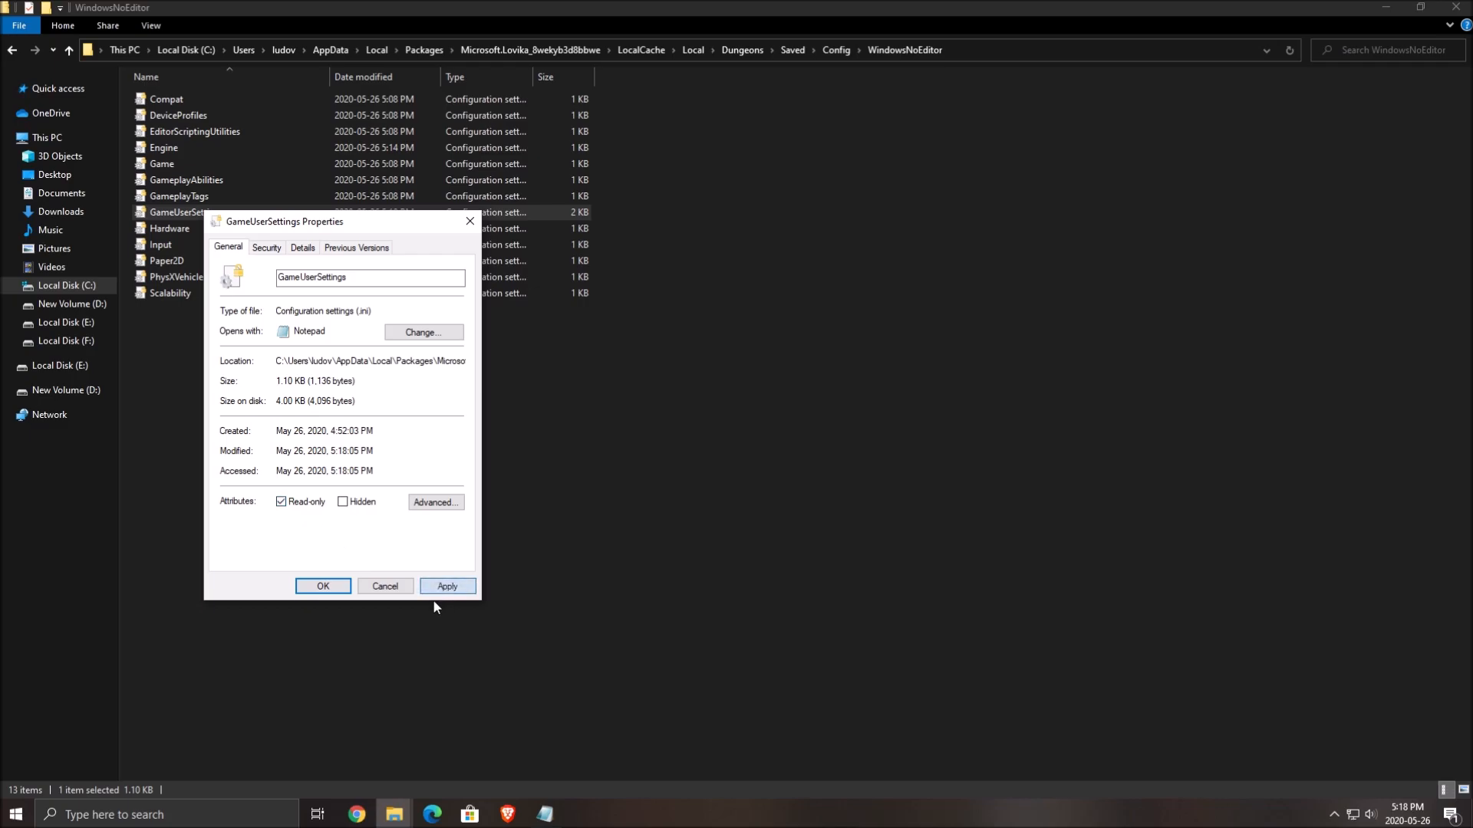
left_click(323, 586)
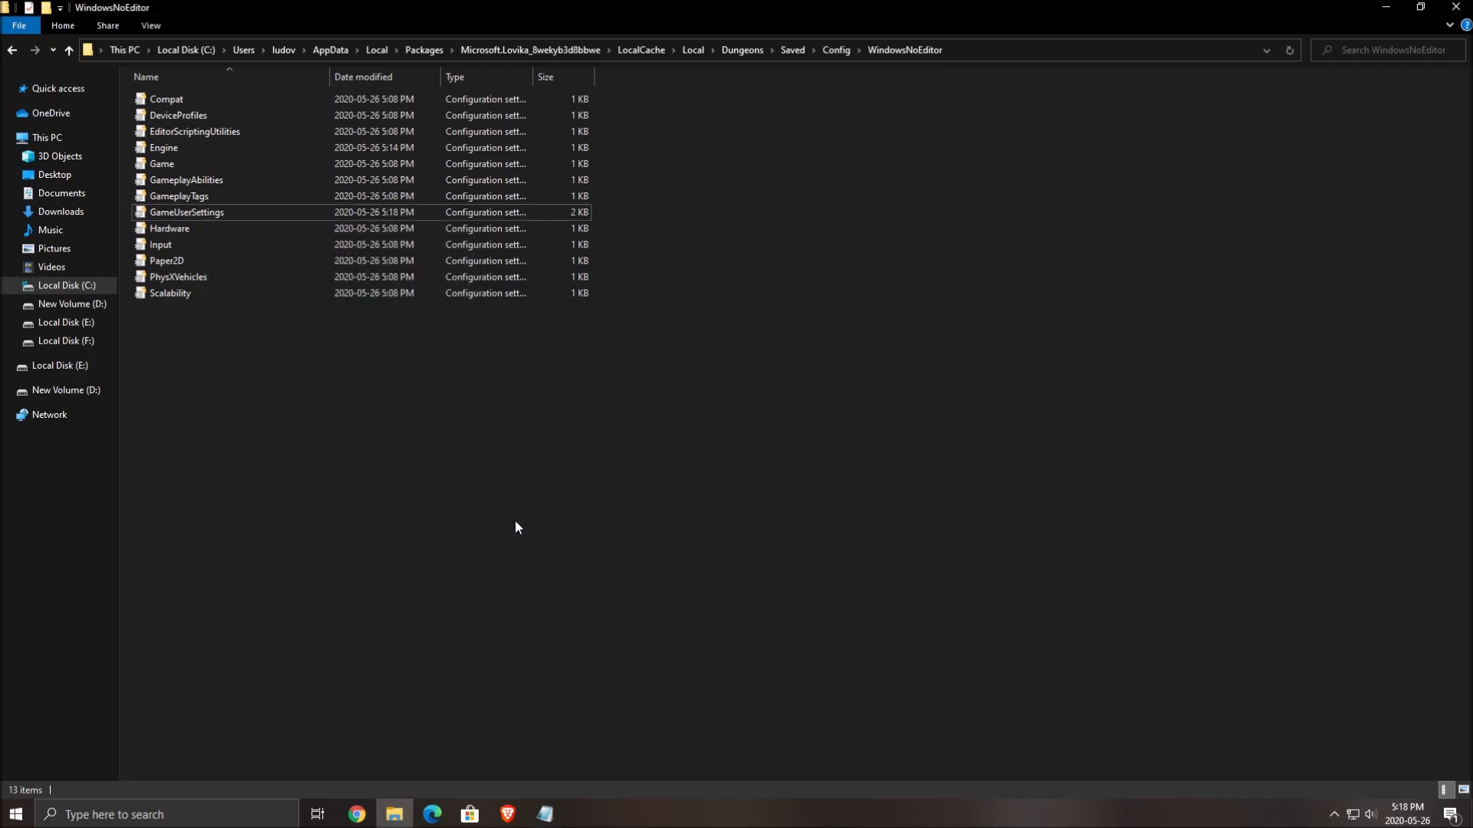